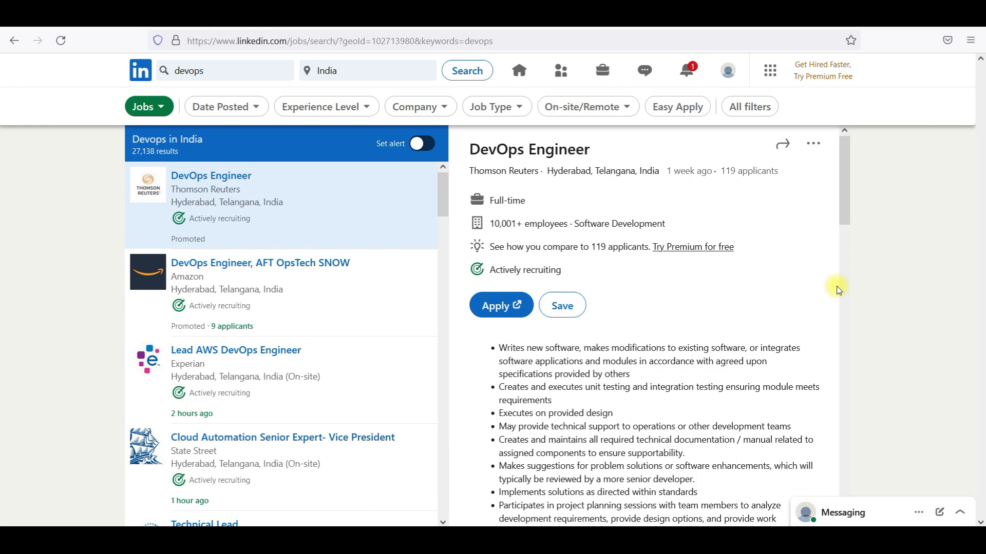
mouse_move(757, 271)
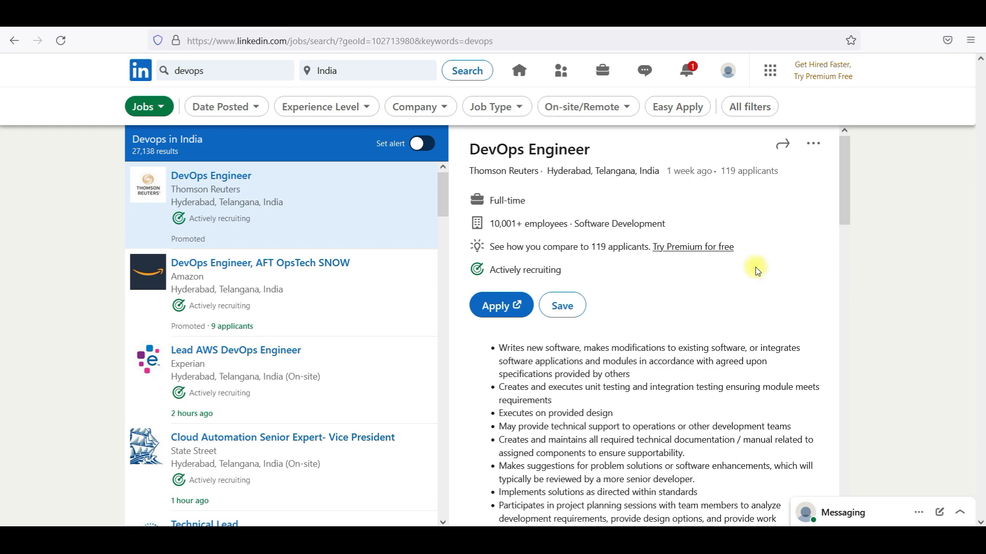
mouse_move(745, 238)
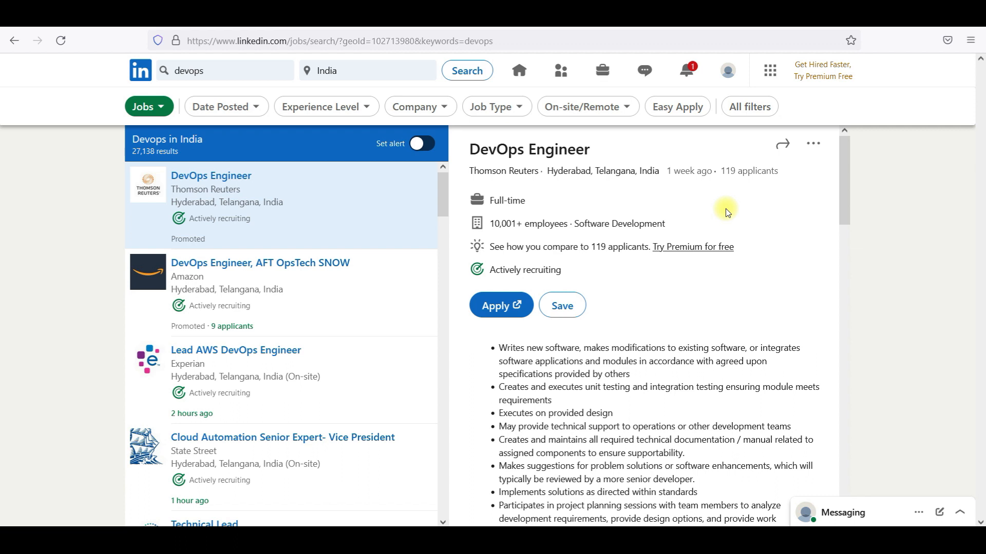
mouse_move(314, 30)
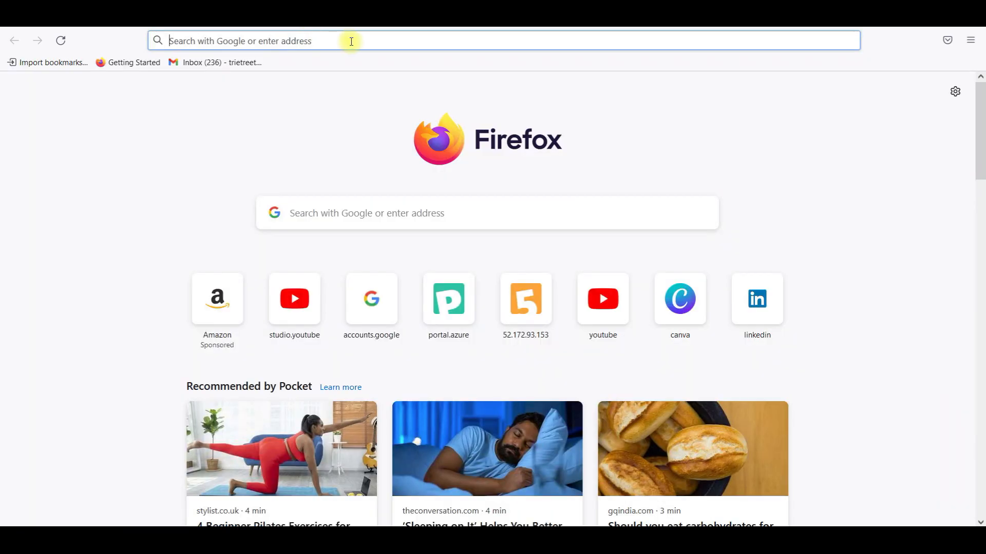
Search the web from the address bar for 'azure is more in demand than aws'
click(350, 41)
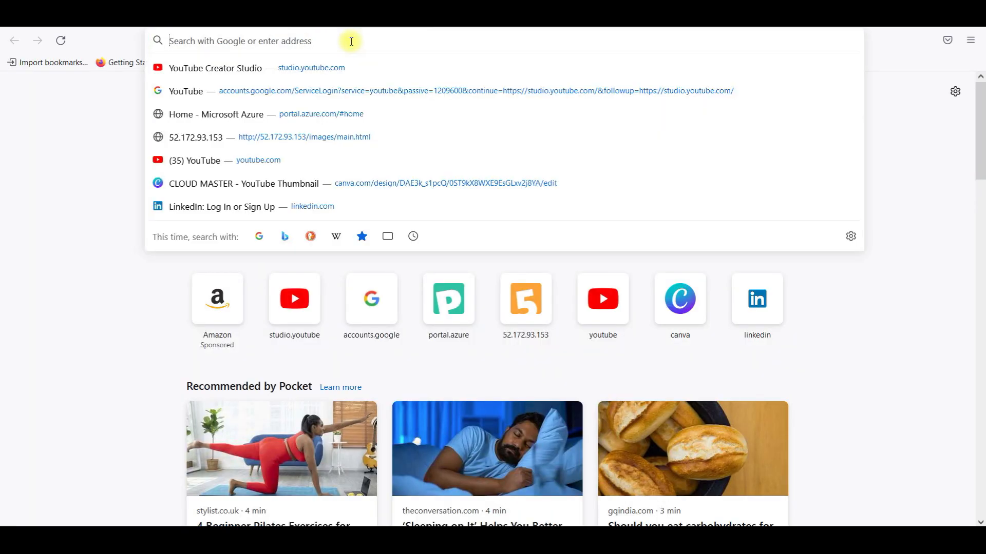
text(azure is)
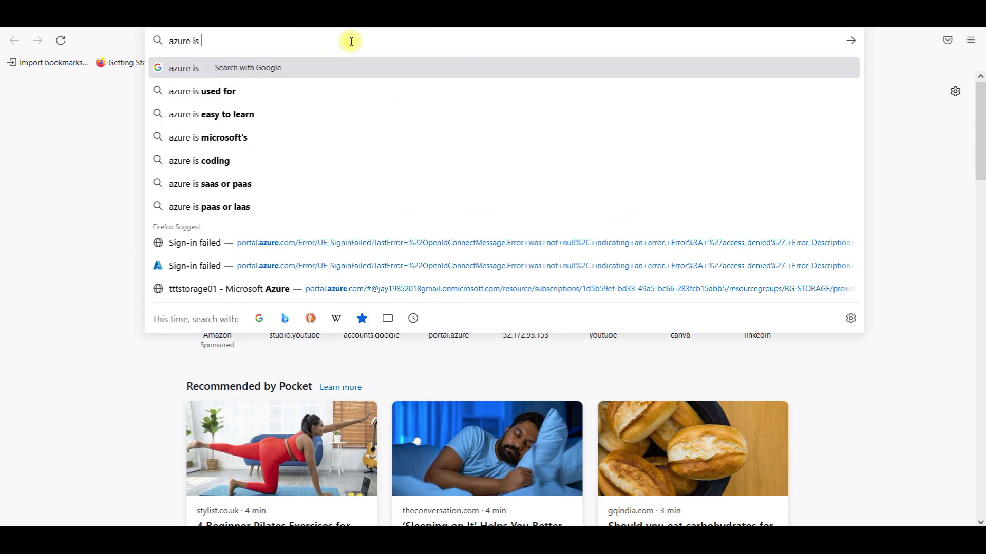
text(more)
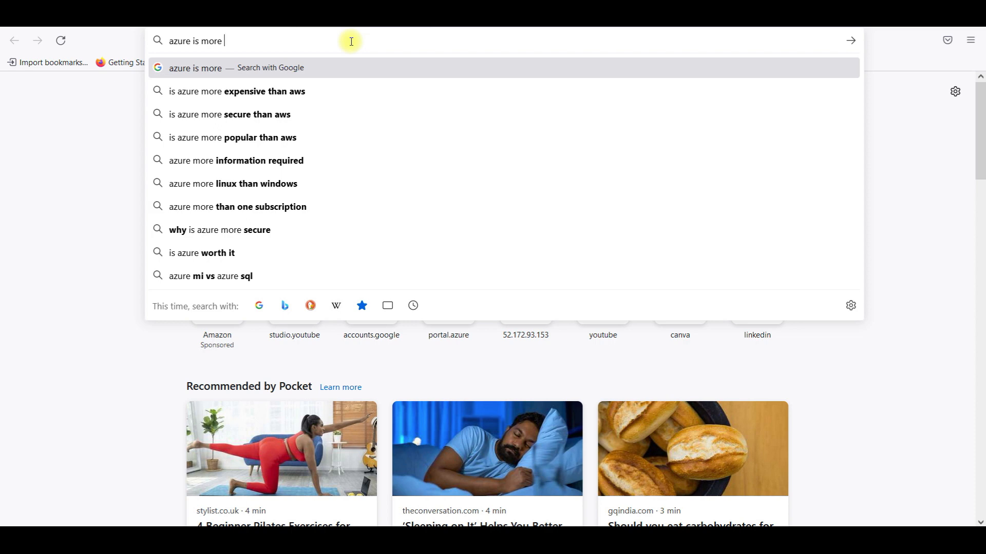
text(in demand)
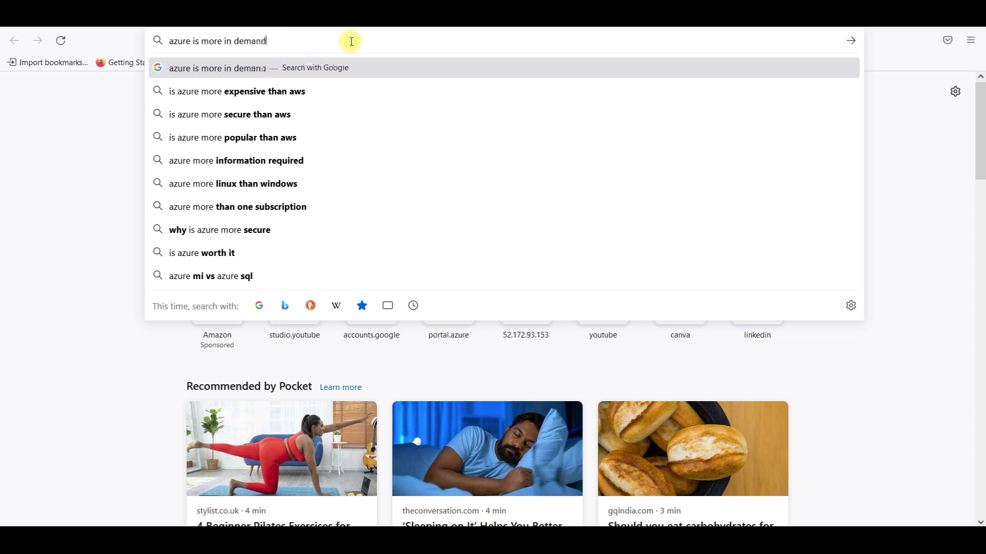
text(thamn aw)
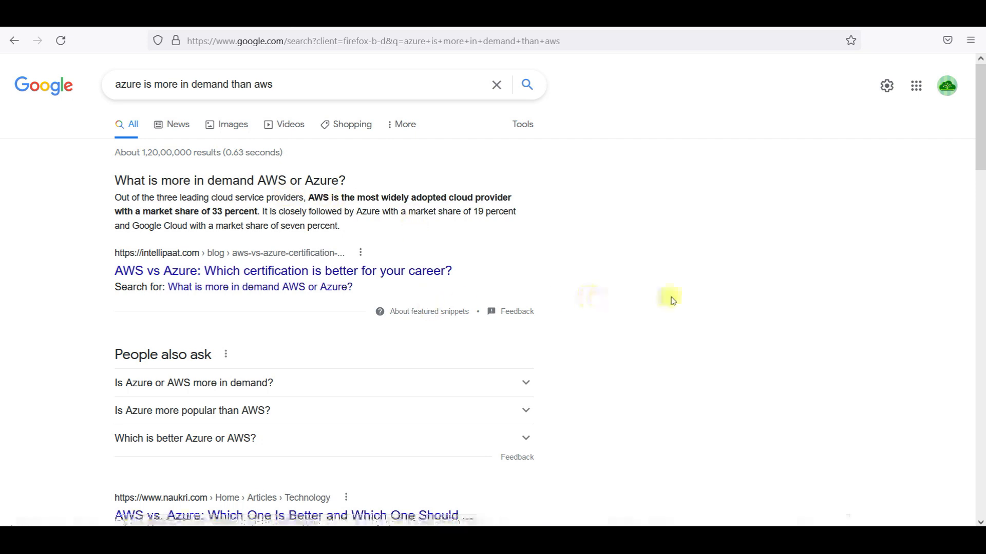
Scroll through the Google results to read more AWS vs Azure career comparison articles
scroll(down, 3)
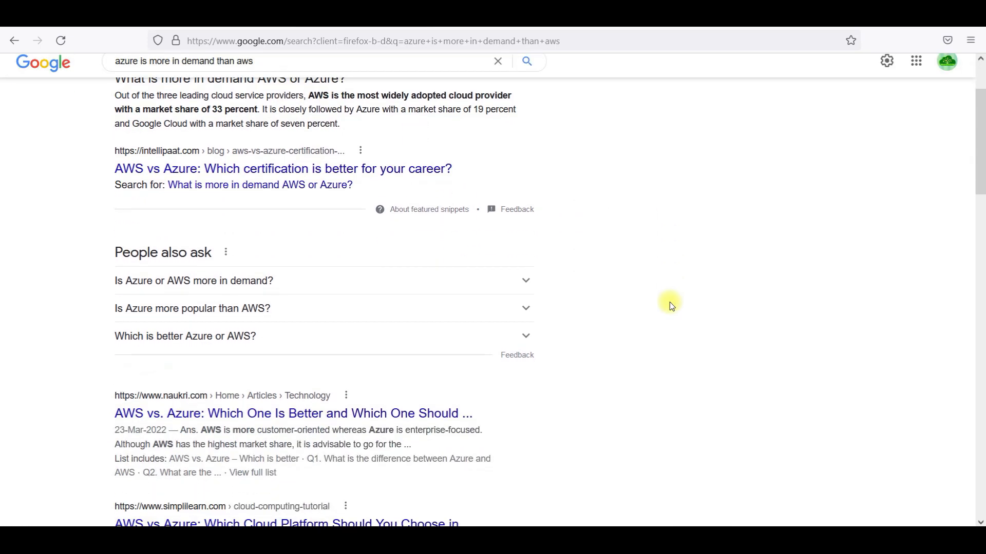
scroll(down, 3)
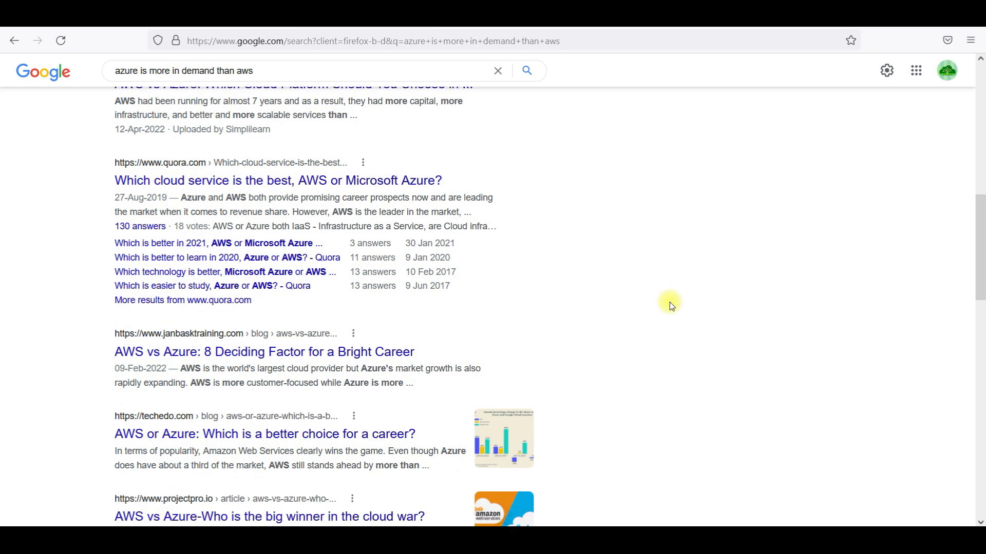
scroll(down, 3)
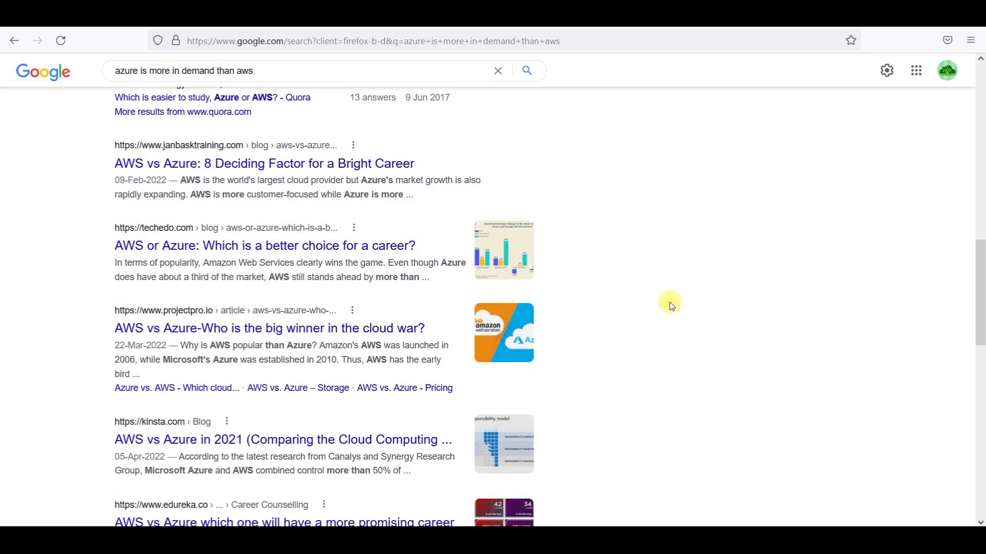
scroll(down, 3)
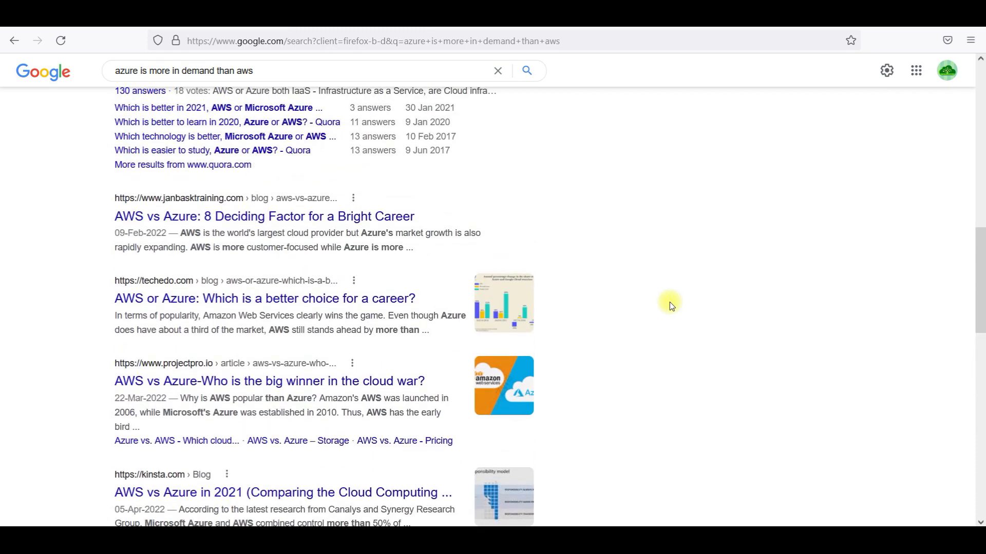
scroll(up, 3)
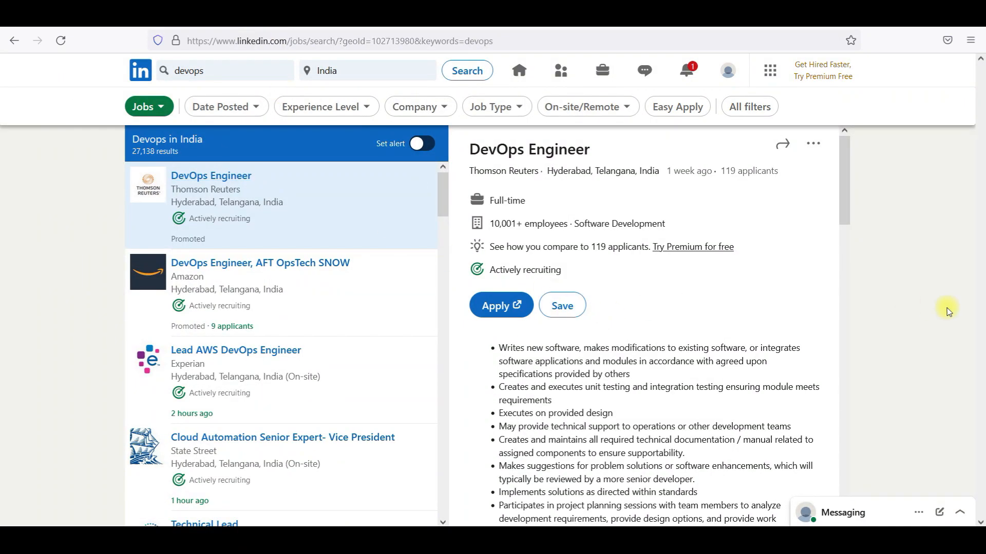
mouse_move(966, 319)
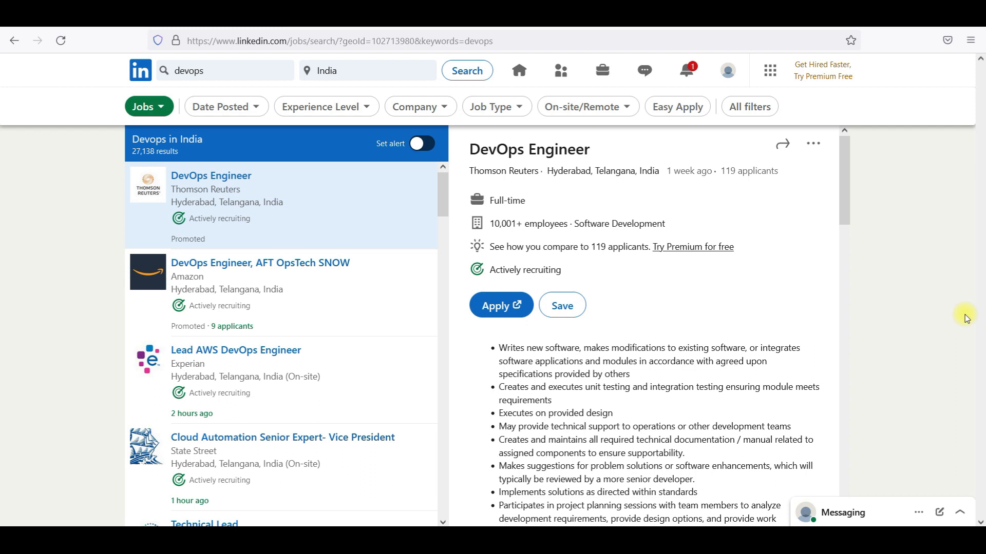
mouse_move(842, 224)
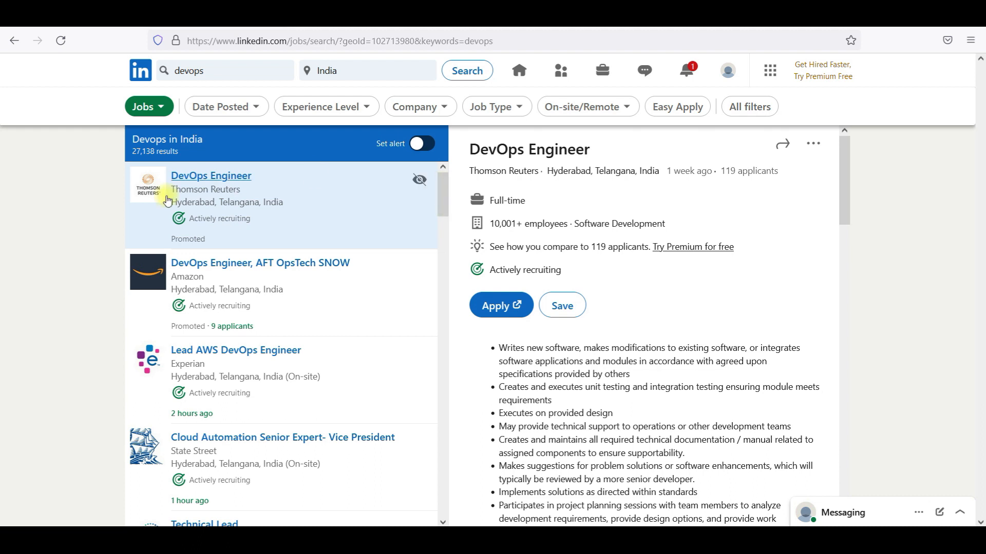
mouse_move(440, 199)
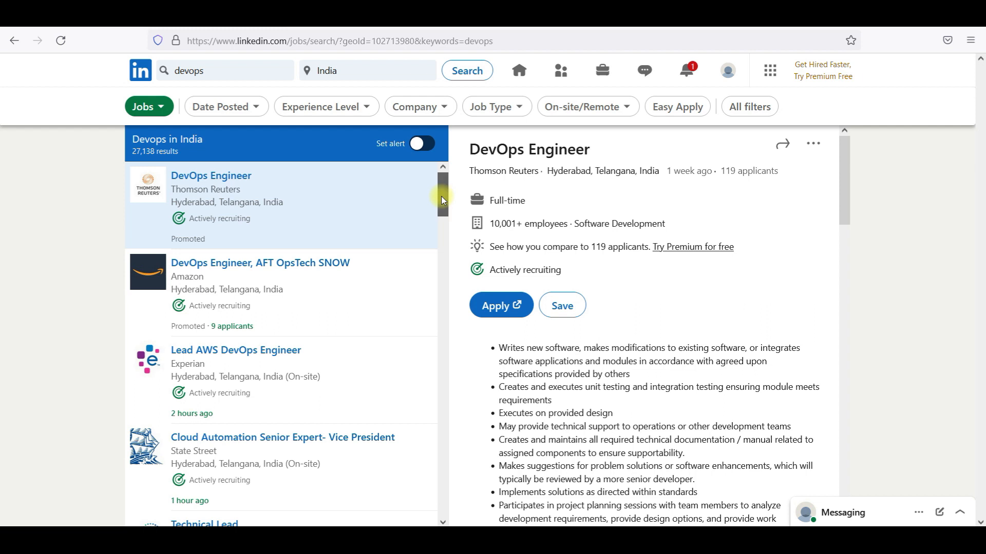
scroll(down, 3)
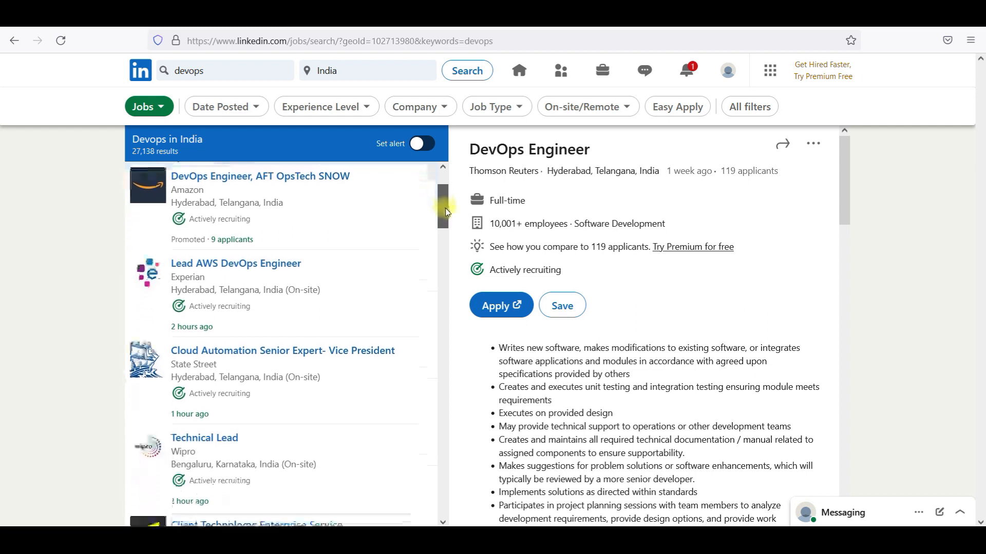
scroll(down, 3)
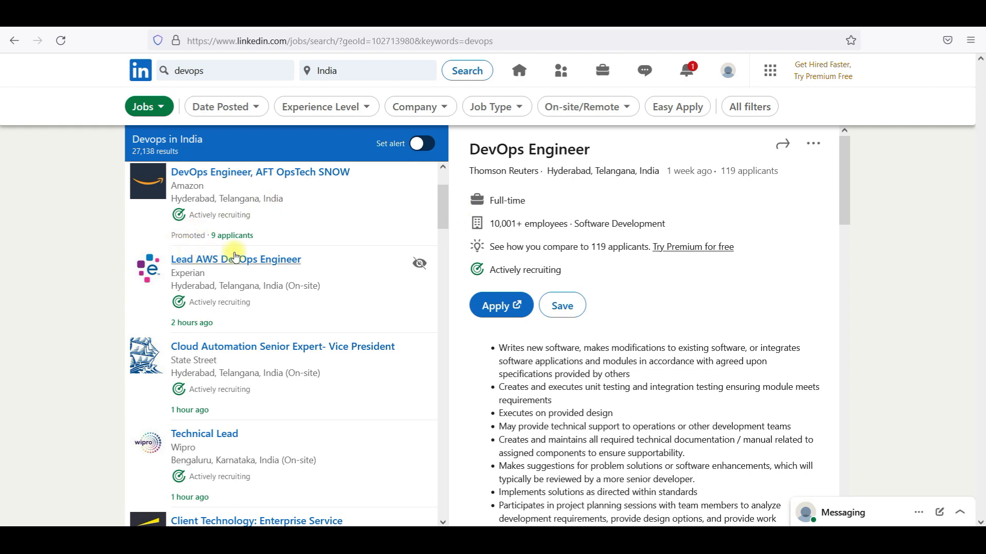
mouse_move(211, 288)
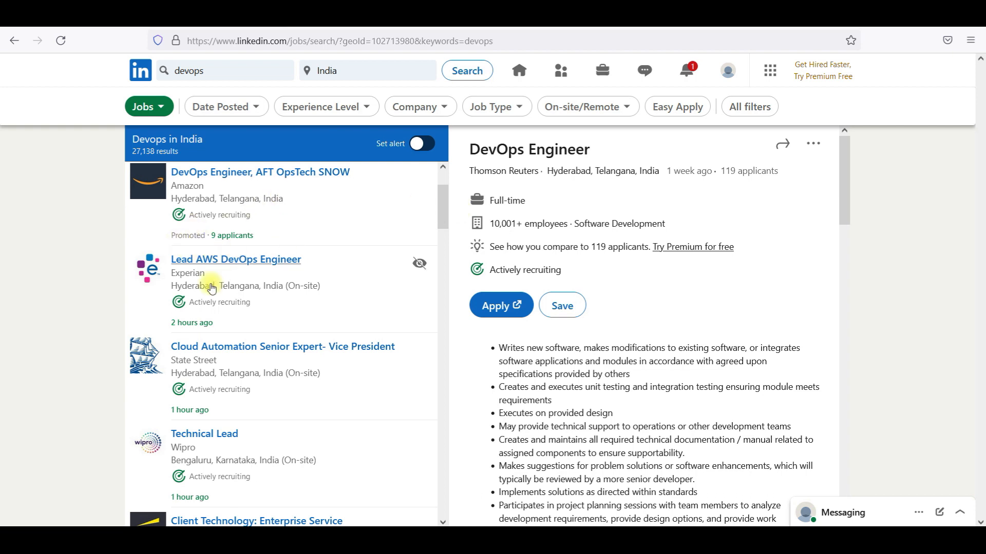
mouse_move(198, 309)
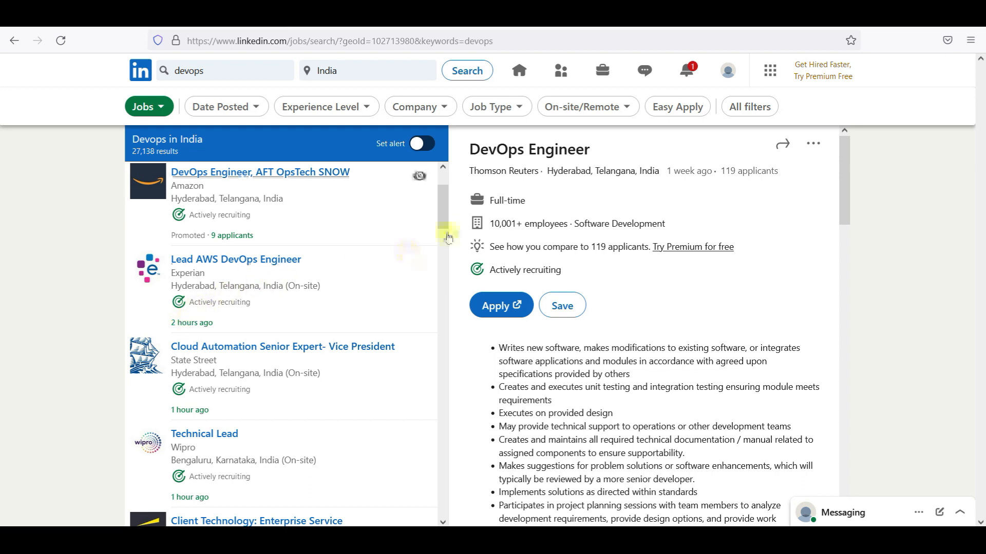
double_click(506, 200)
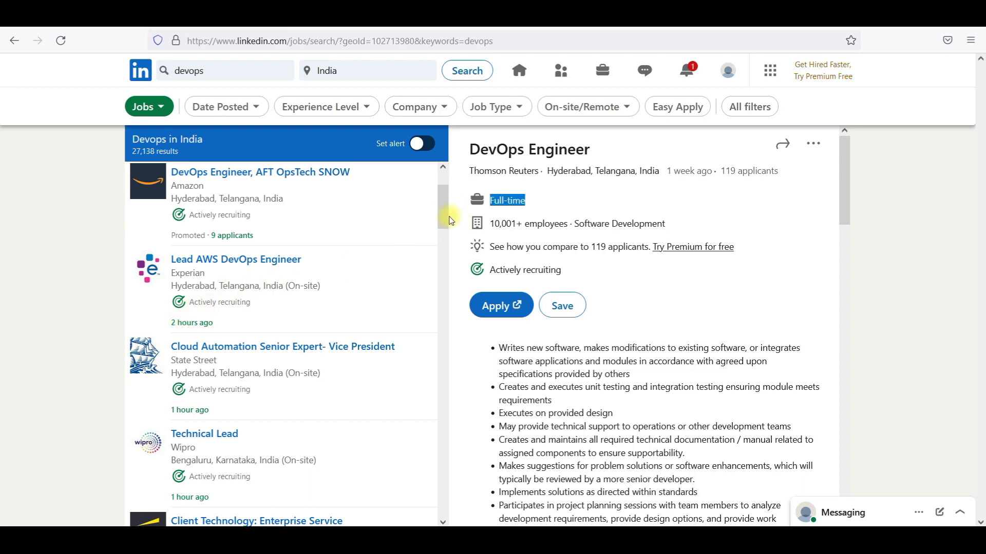
scroll(down, 3)
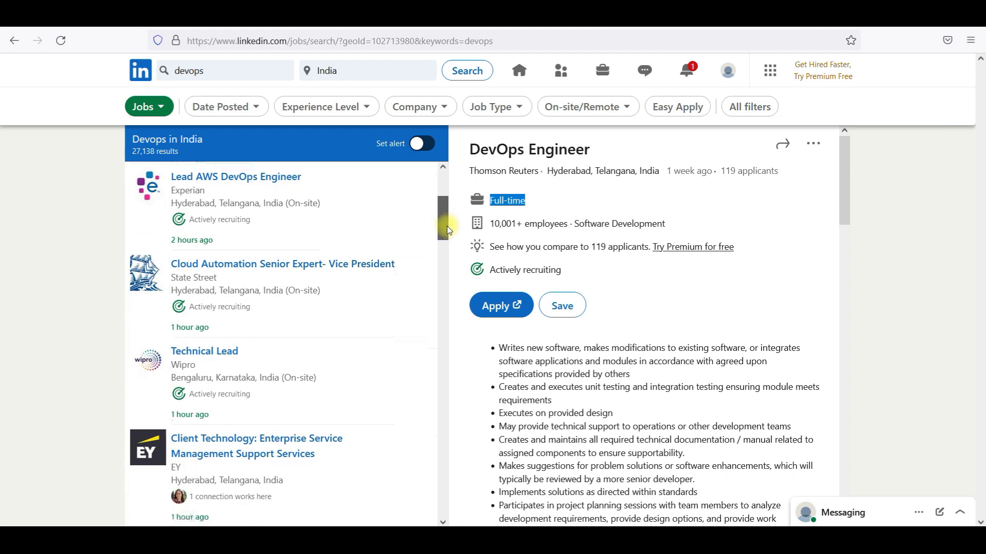
scroll(down, 3)
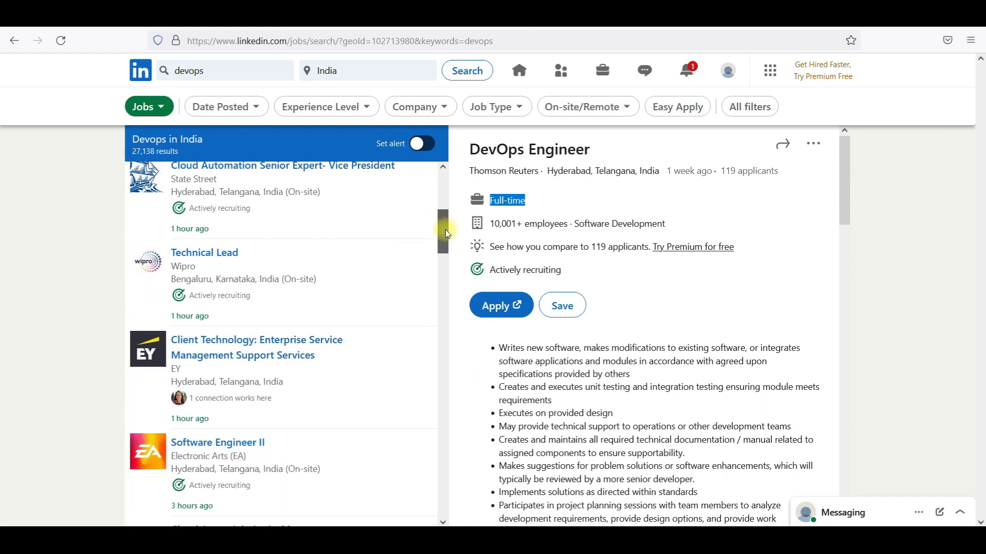
scroll(down, 3)
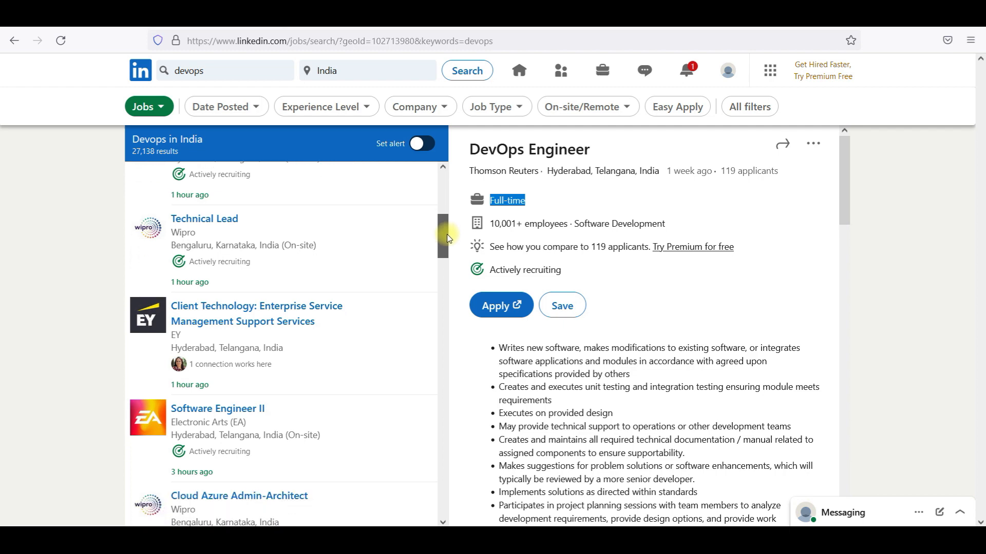
scroll(down, 3)
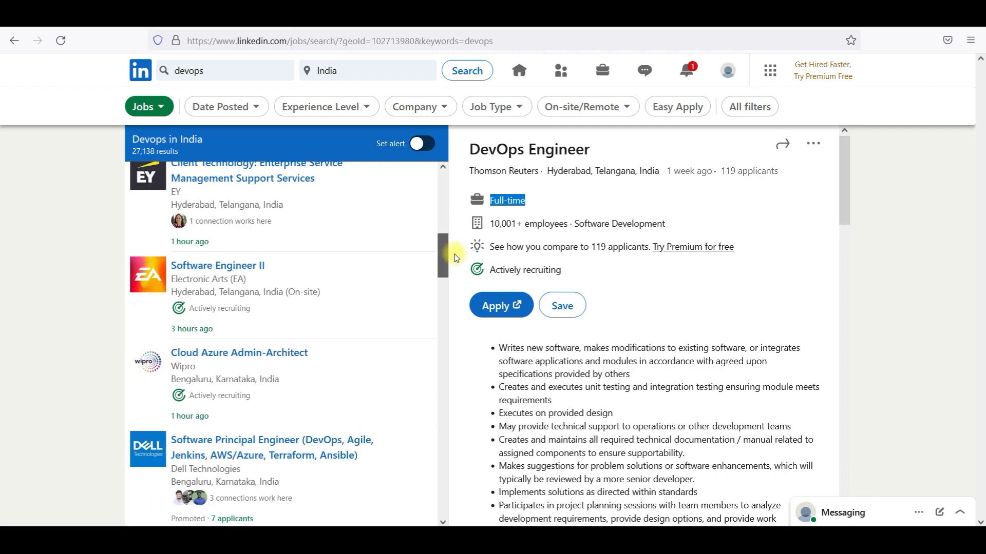
scroll(down, 3)
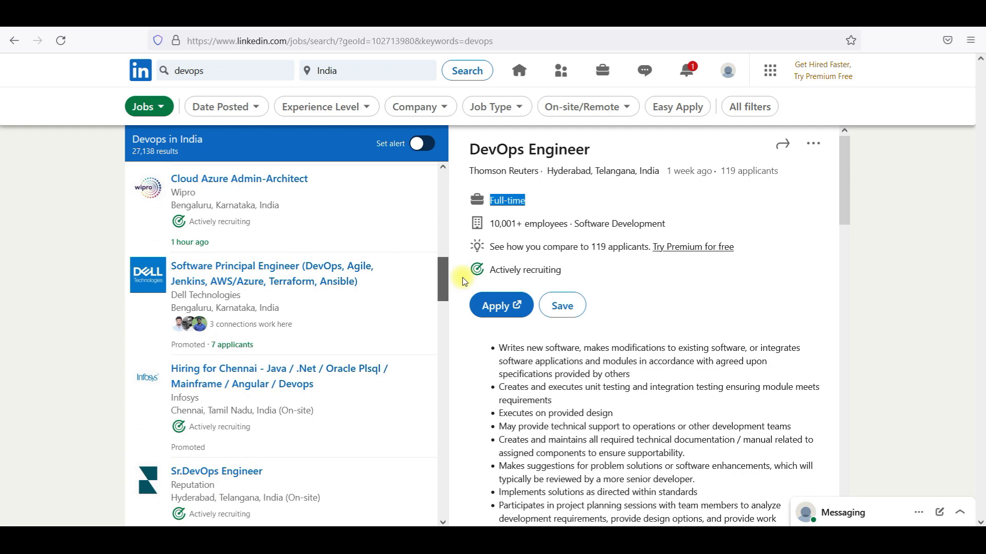
scroll(down, 3)
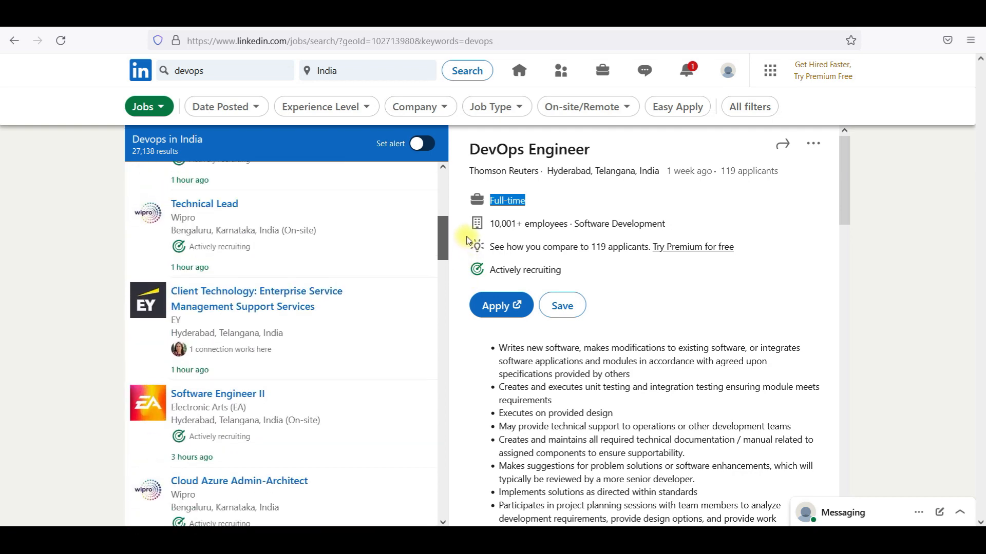
scroll(down, 3)
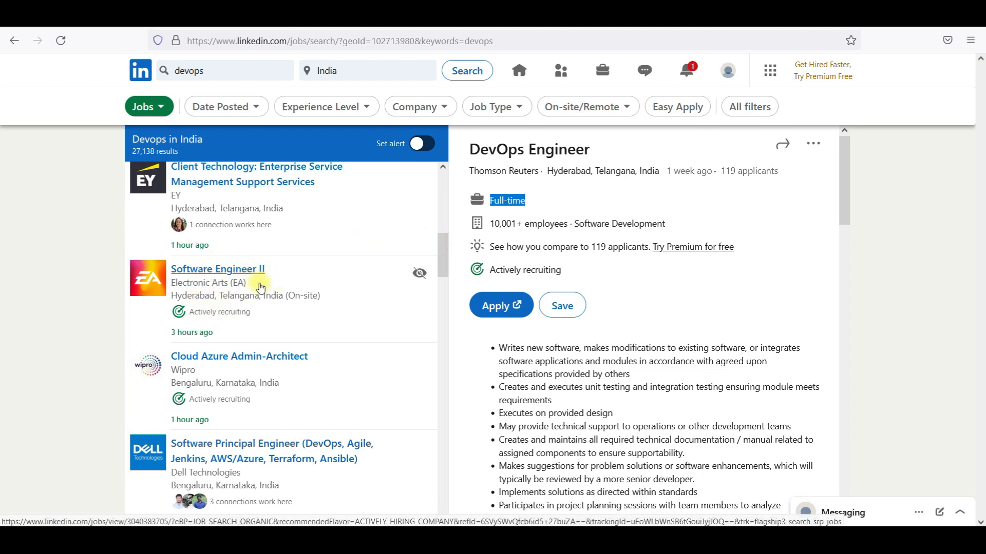
View the Software Engineer II listing, then Wipro's Cloud Azure Admin-Architect listing and its description
click(218, 269)
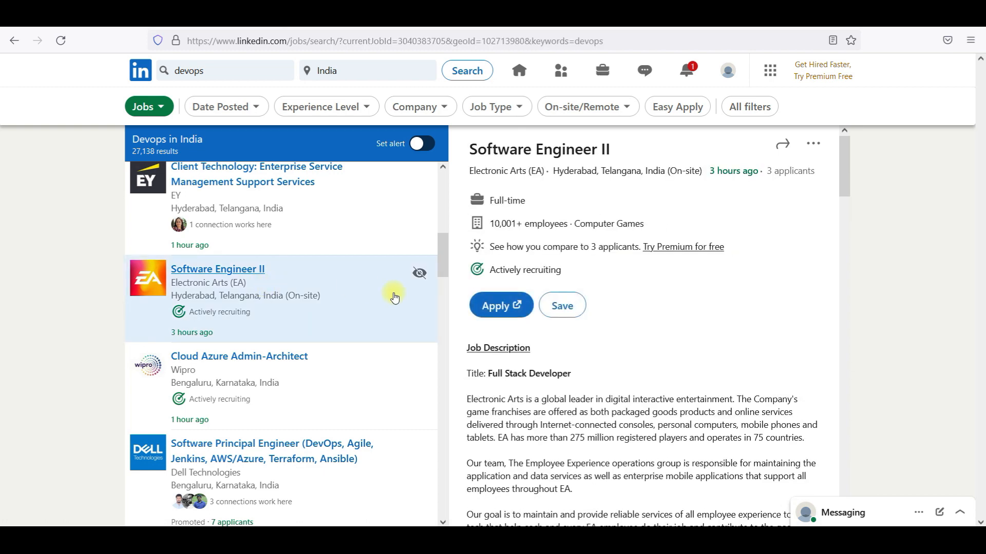
scroll(down, 3)
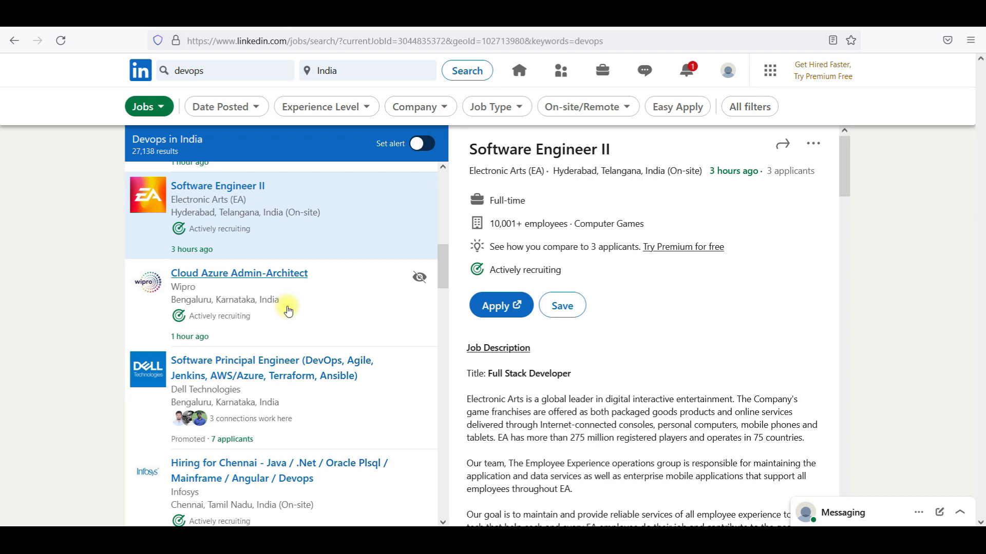
click(238, 273)
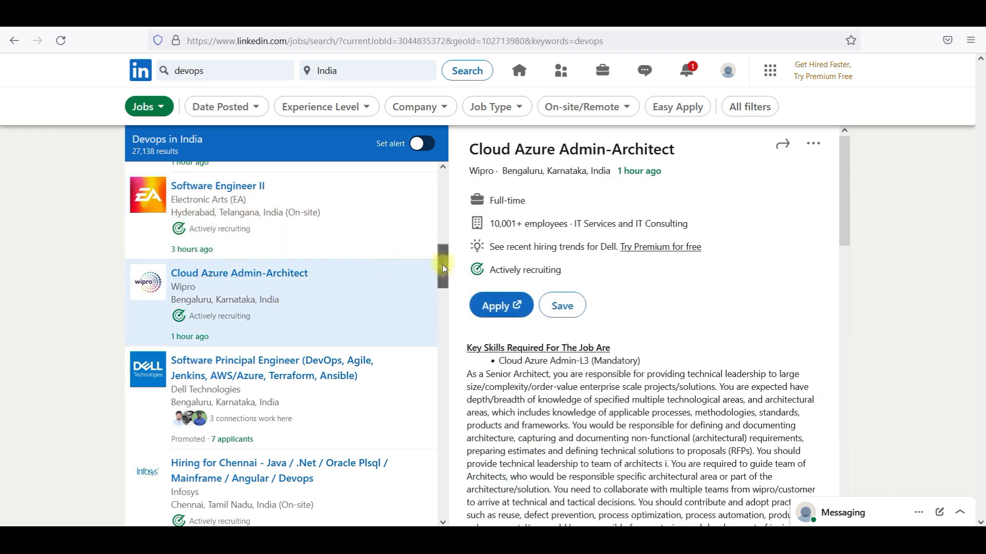
scroll(down, 3)
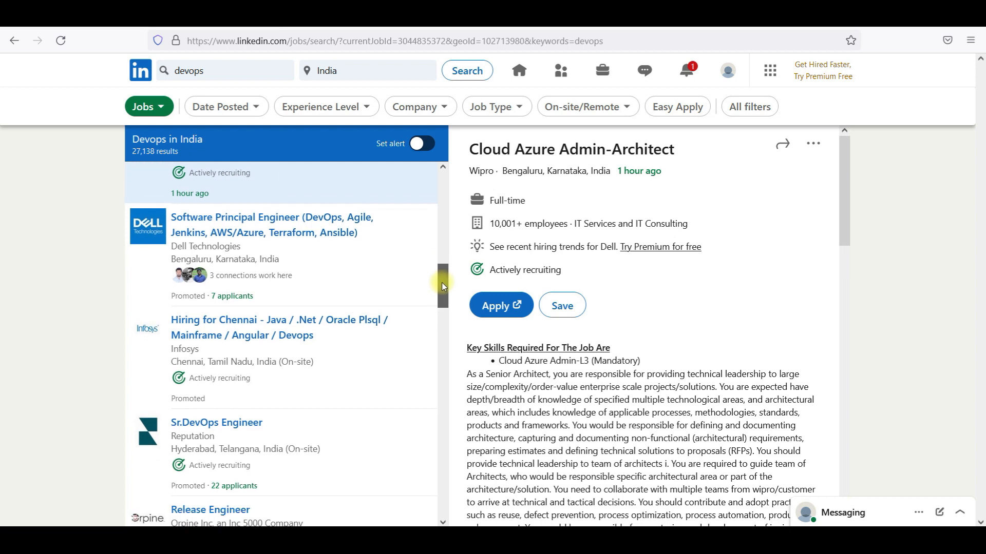
scroll(down, 3)
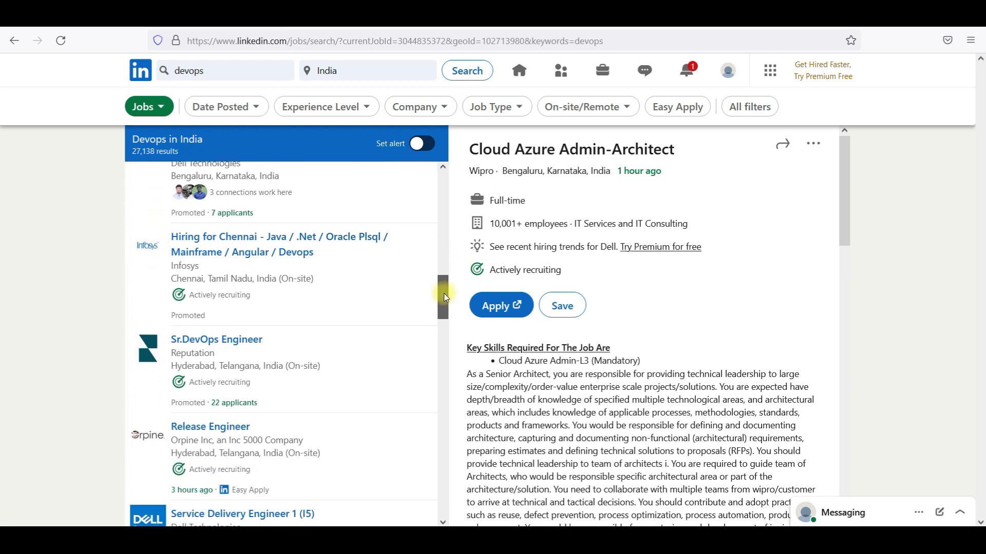
scroll(down, 3)
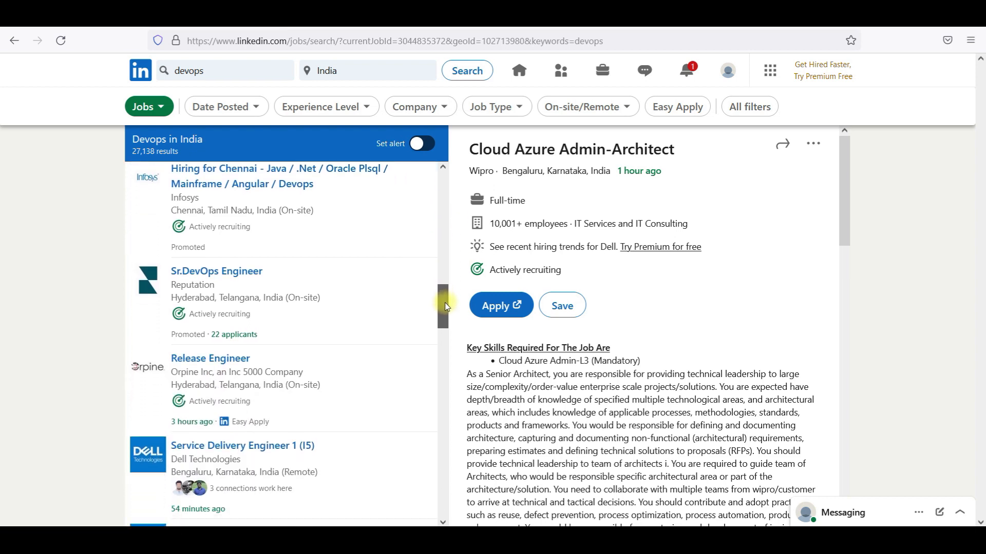
Scroll further down through the DevOps in India job results list
scroll(down, 3)
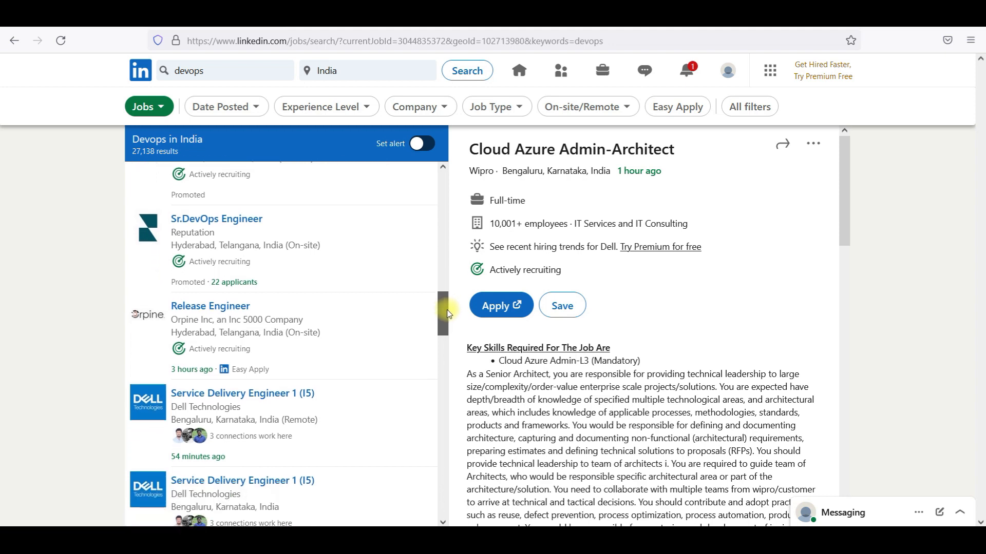
scroll(down, 3)
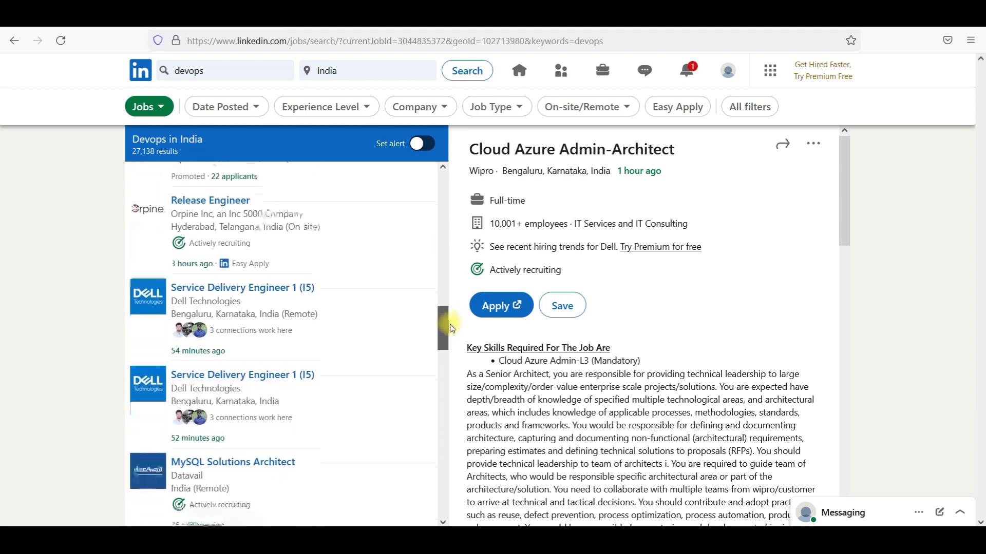
scroll(down, 3)
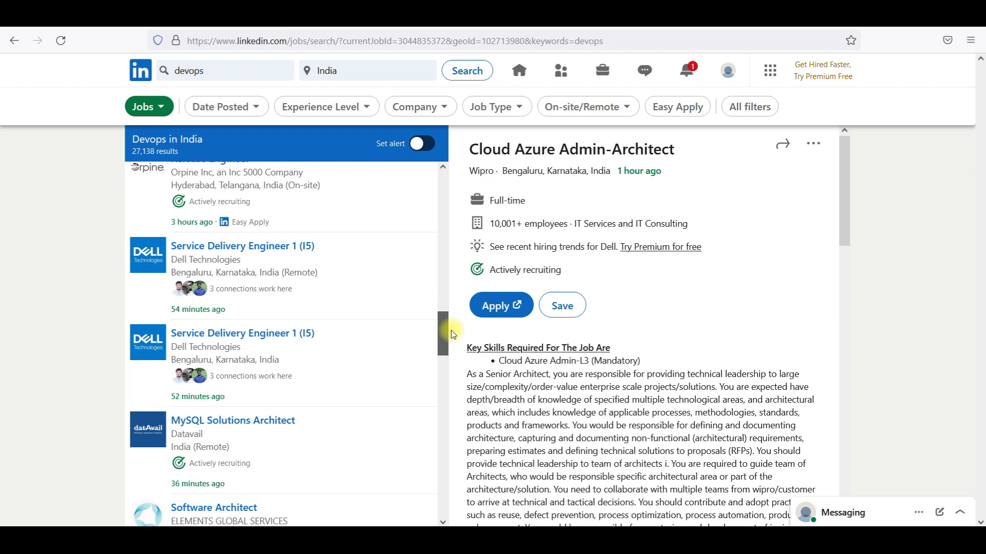
scroll(down, 3)
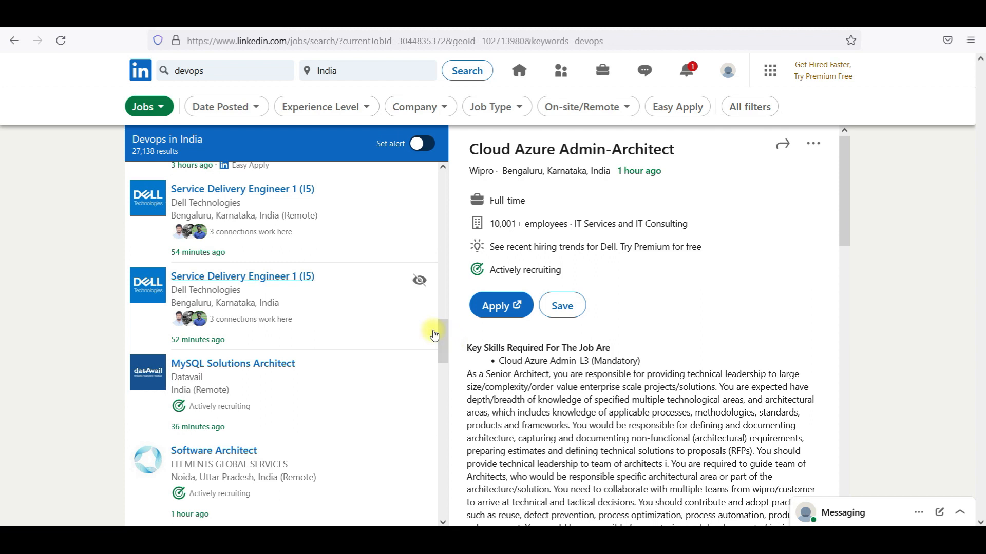
scroll(down, 3)
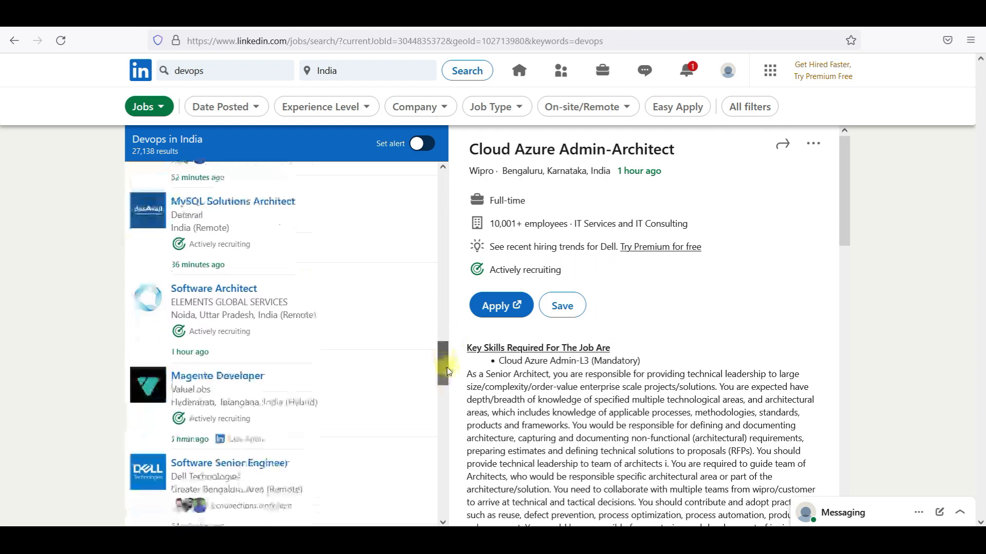
scroll(down, 3)
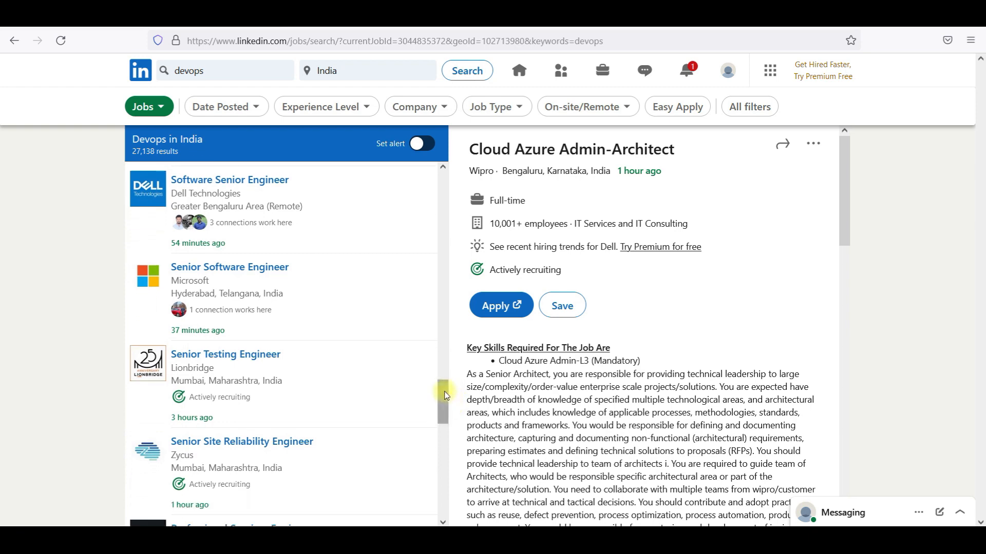
scroll(down, 3)
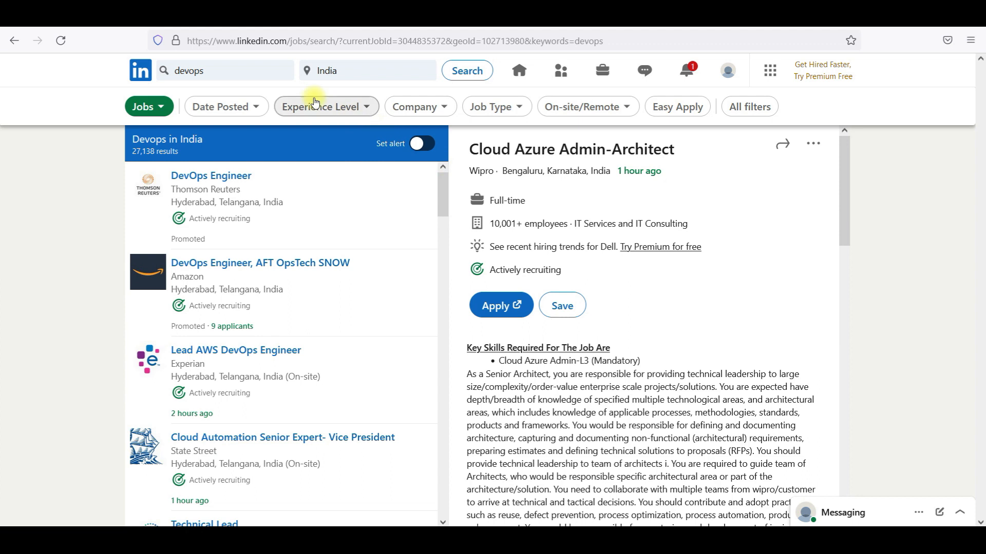
Filter the DevOps in India results to postings from the past 24 hours via Date Posted
click(226, 71)
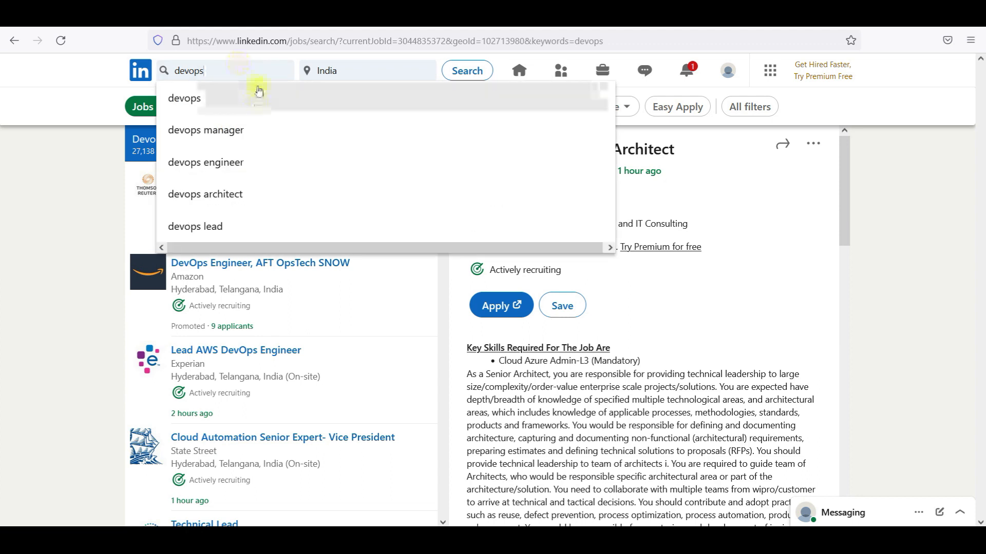
click(225, 106)
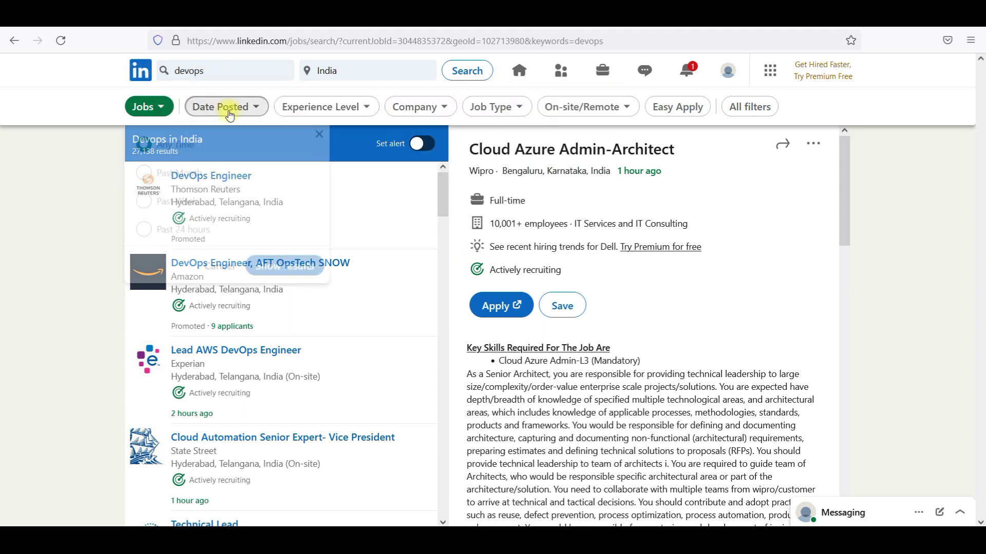
click(226, 107)
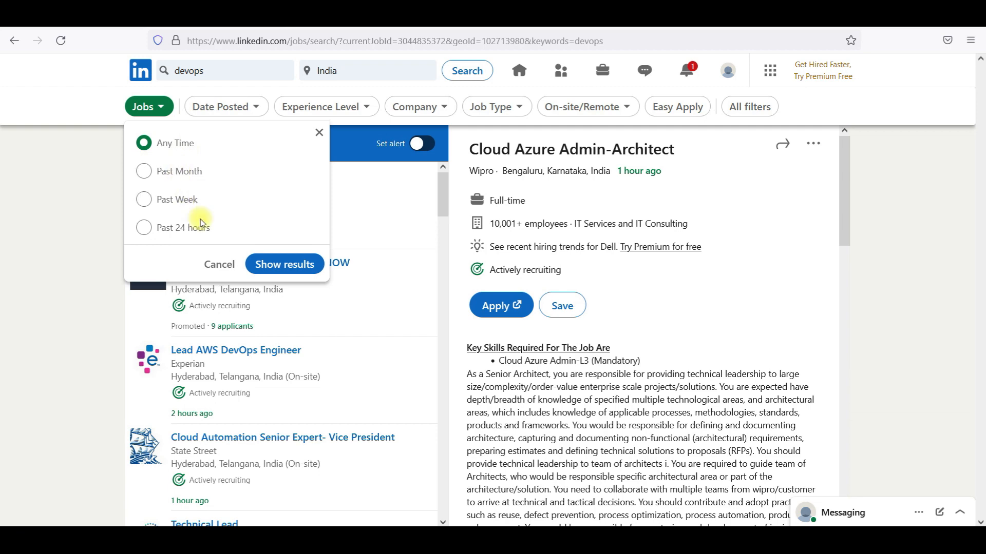
click(144, 227)
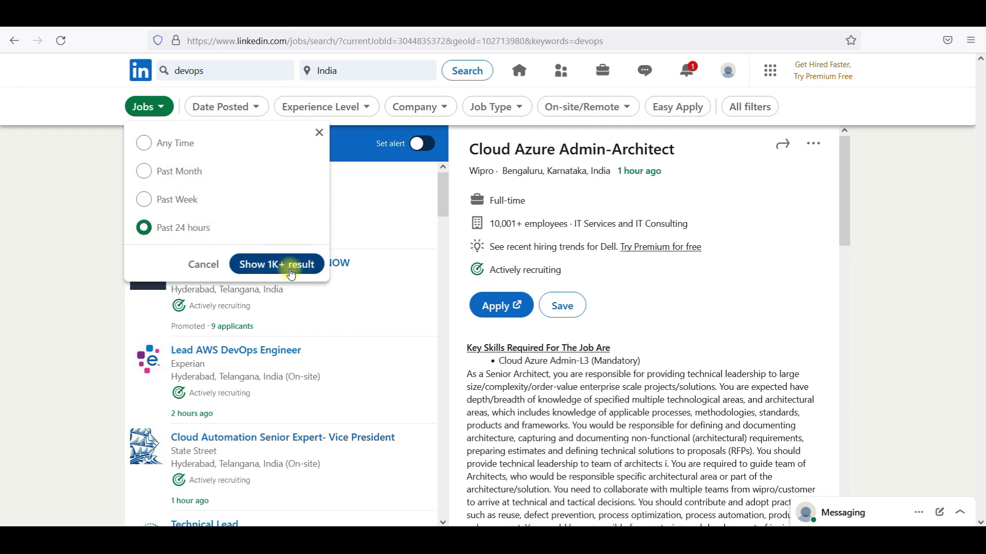
click(275, 263)
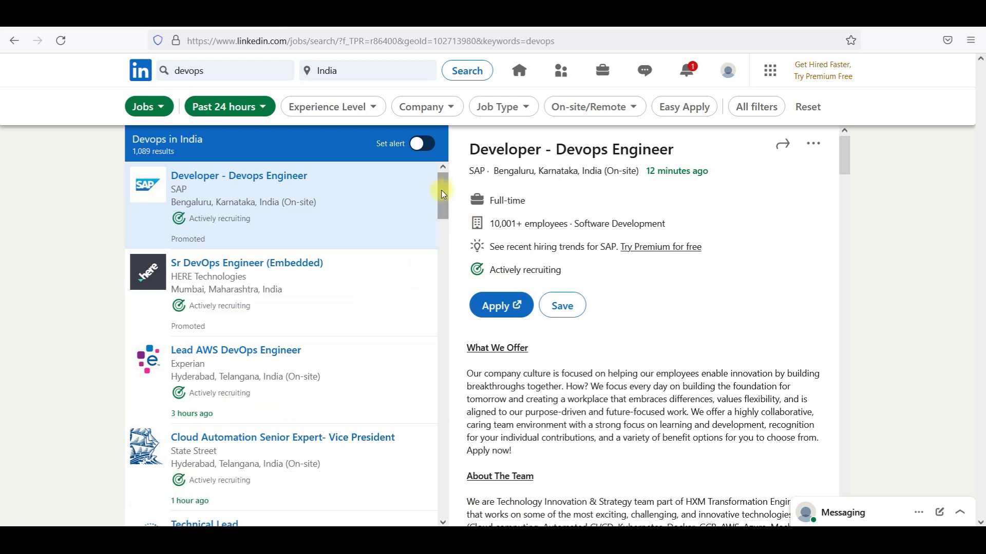
scroll(down, 3)
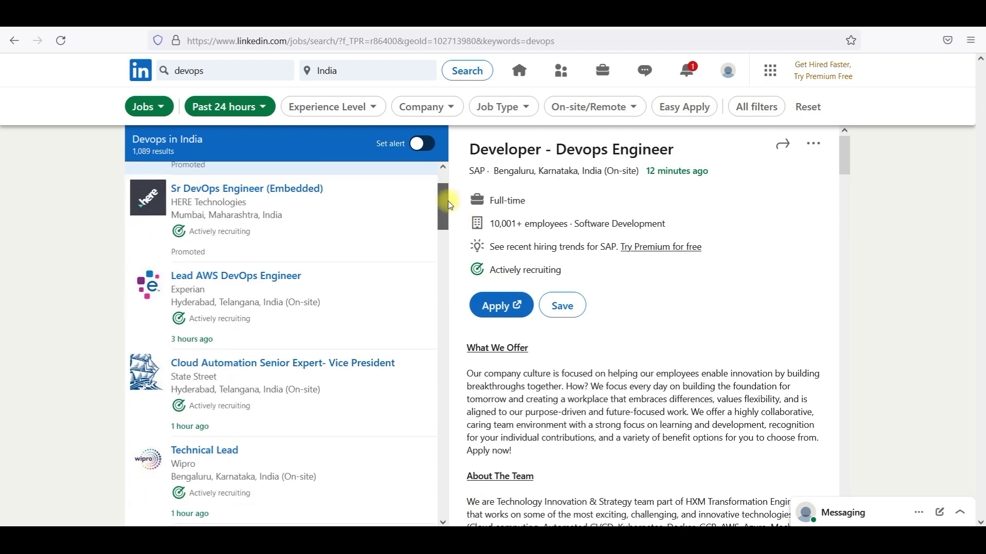
scroll(down, 3)
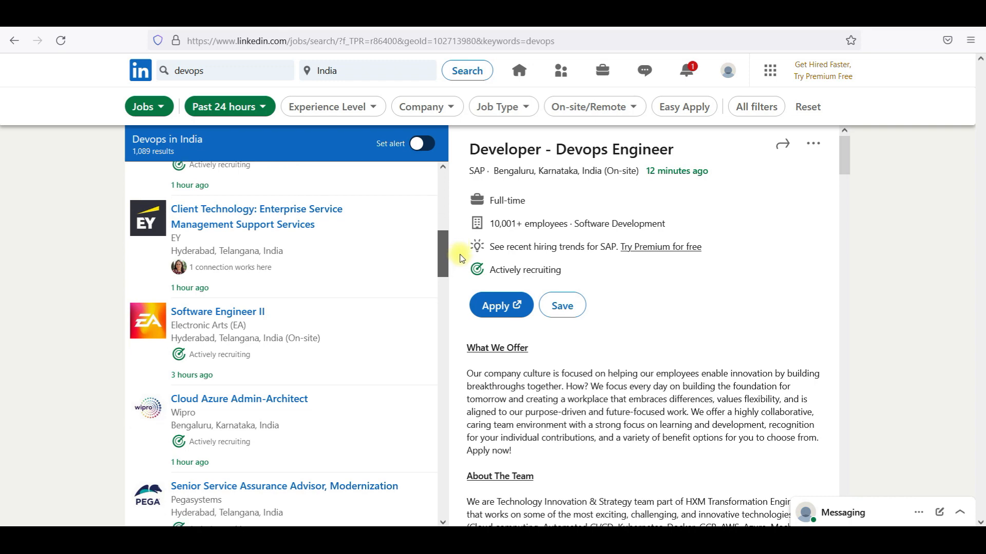
scroll(down, 3)
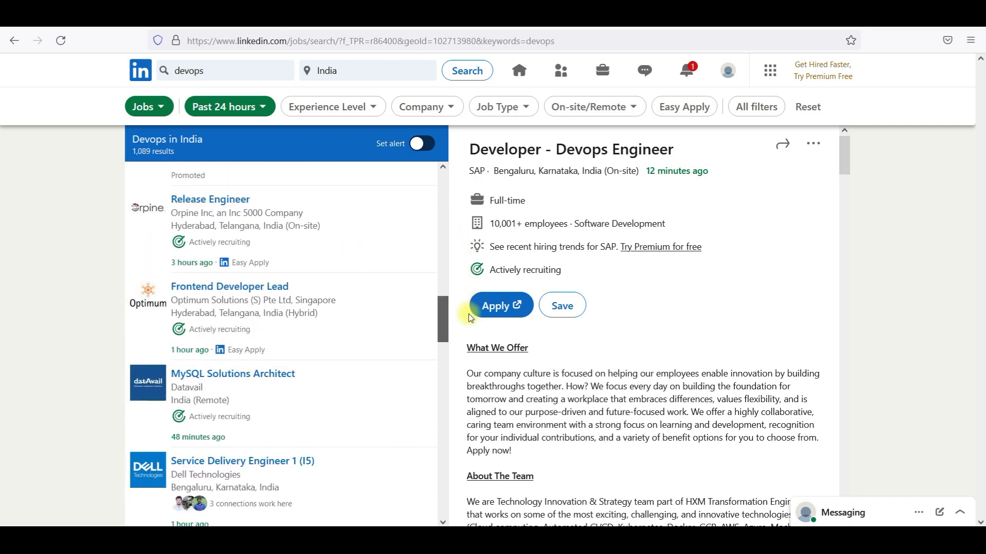
scroll(down, 3)
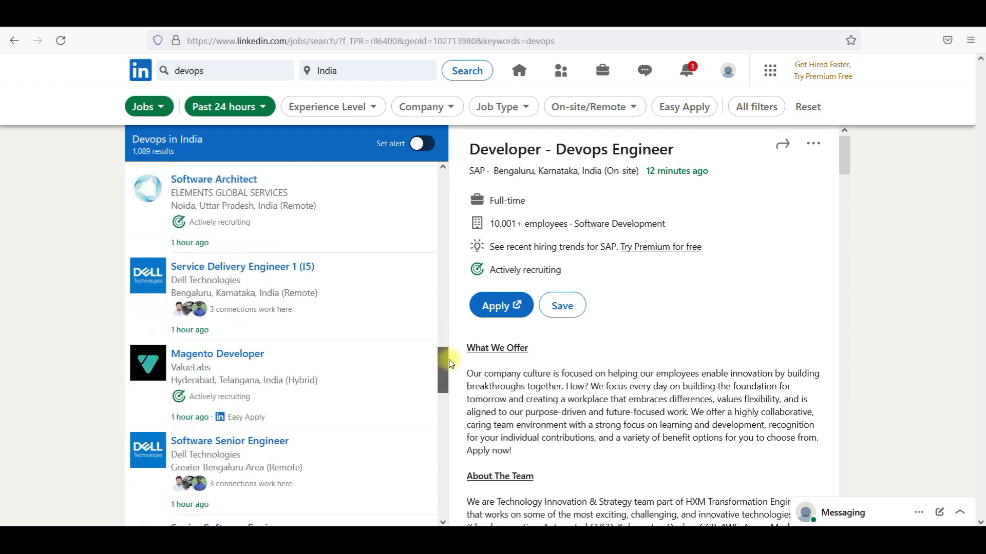
scroll(down, 3)
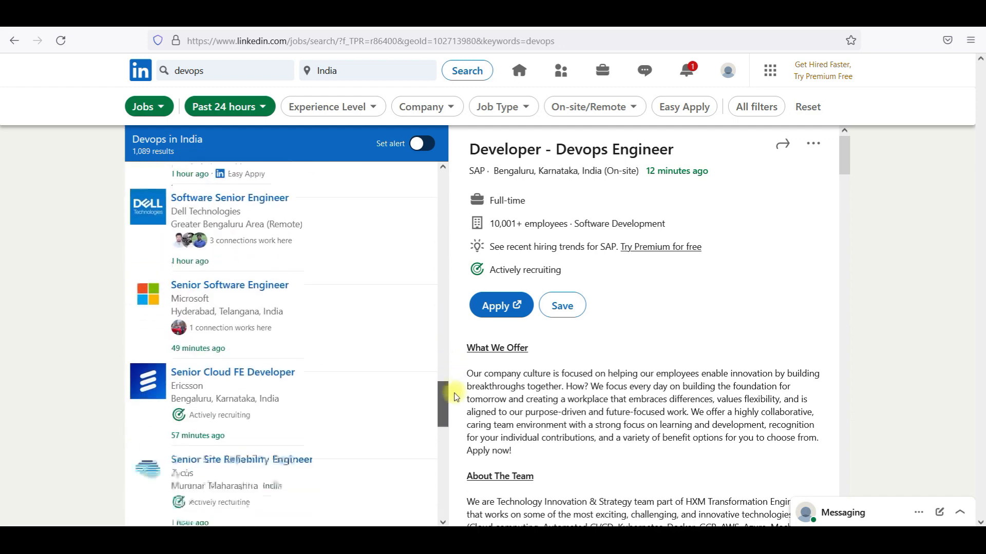
scroll(down, 3)
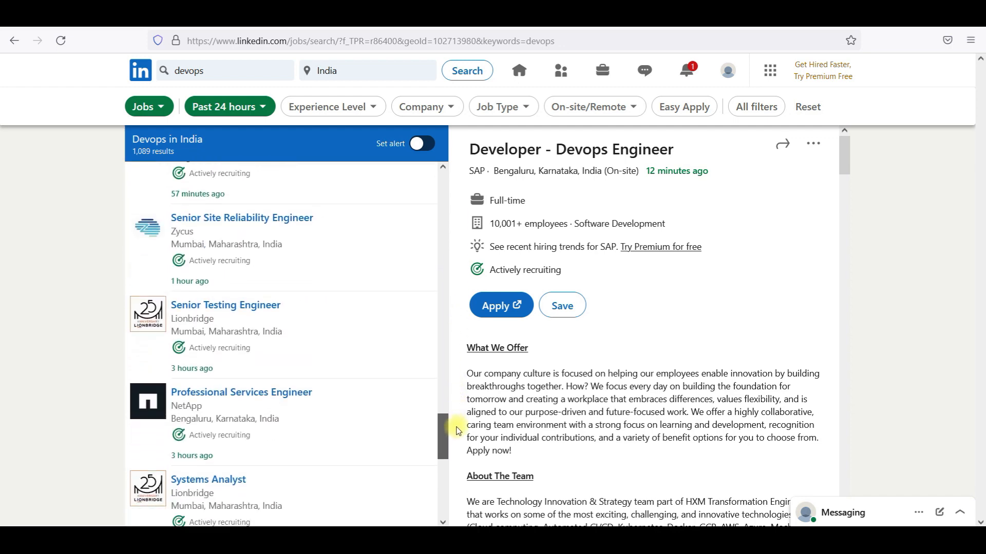
scroll(down, 3)
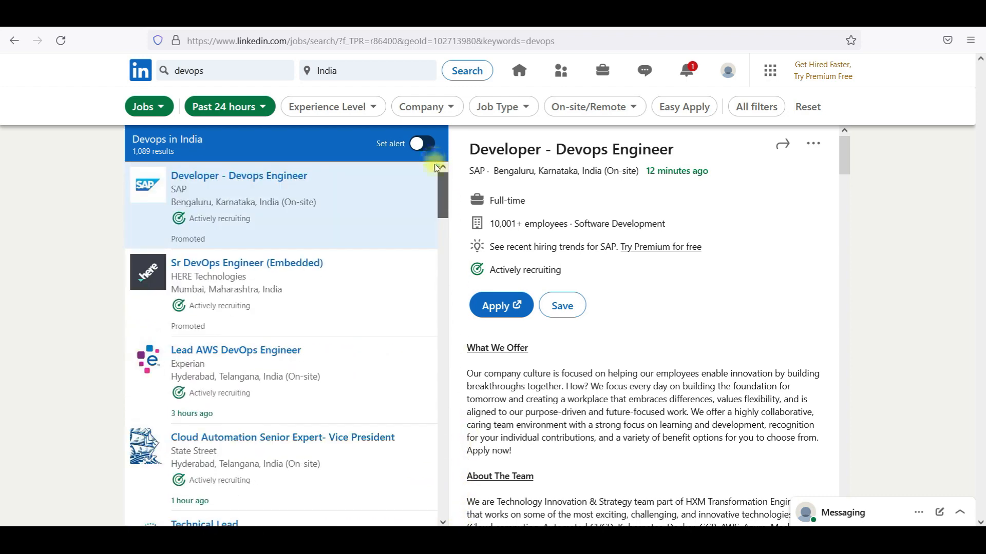
scroll(down, 3)
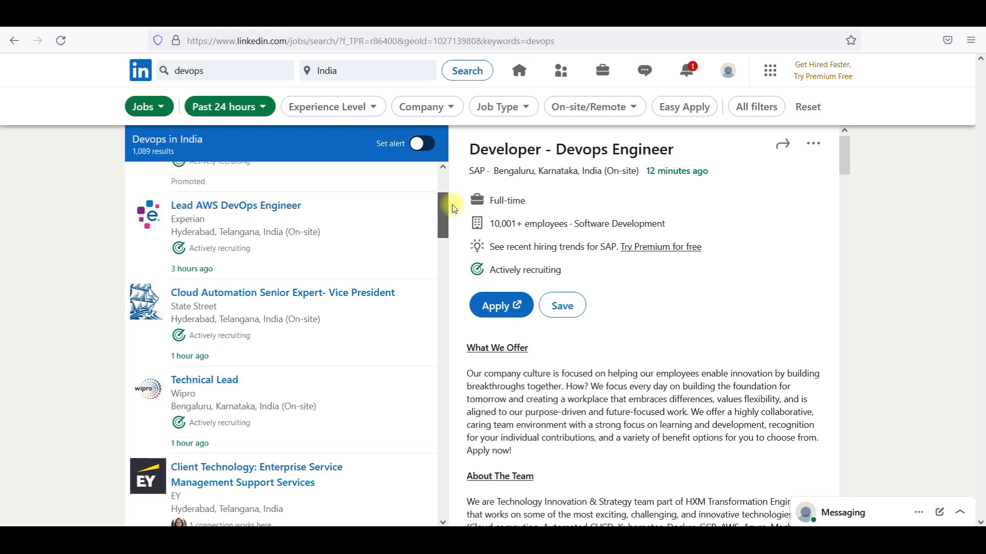
scroll(down, 3)
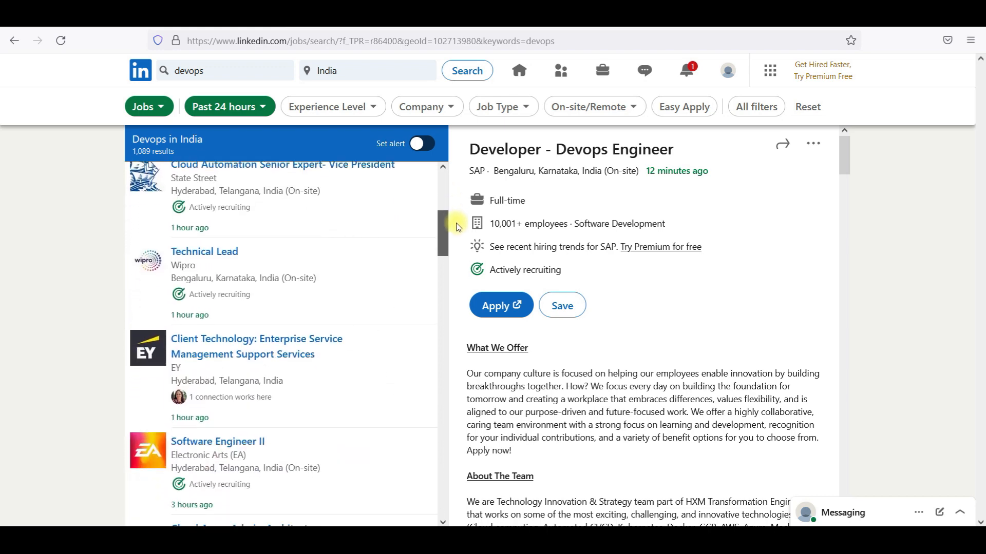
scroll(down, 3)
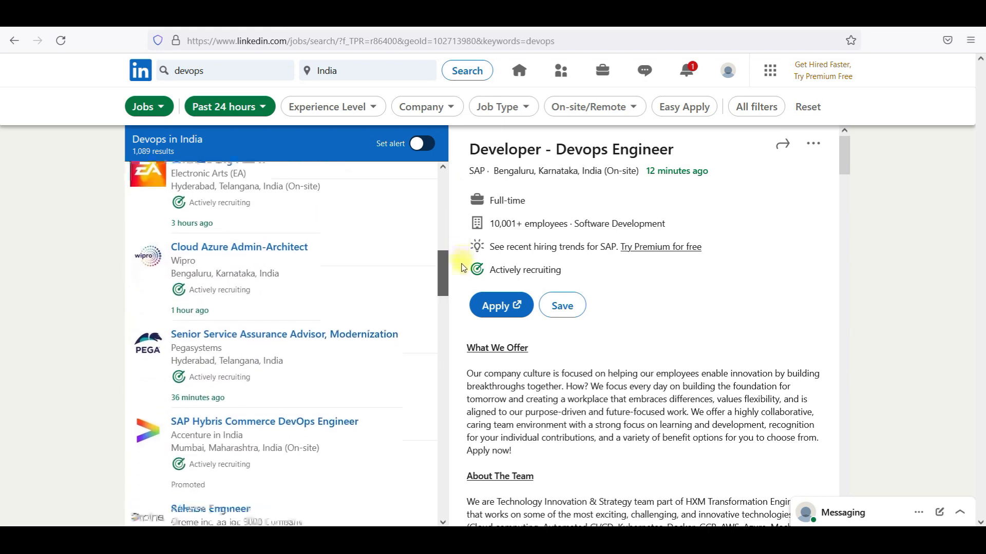
scroll(down, 3)
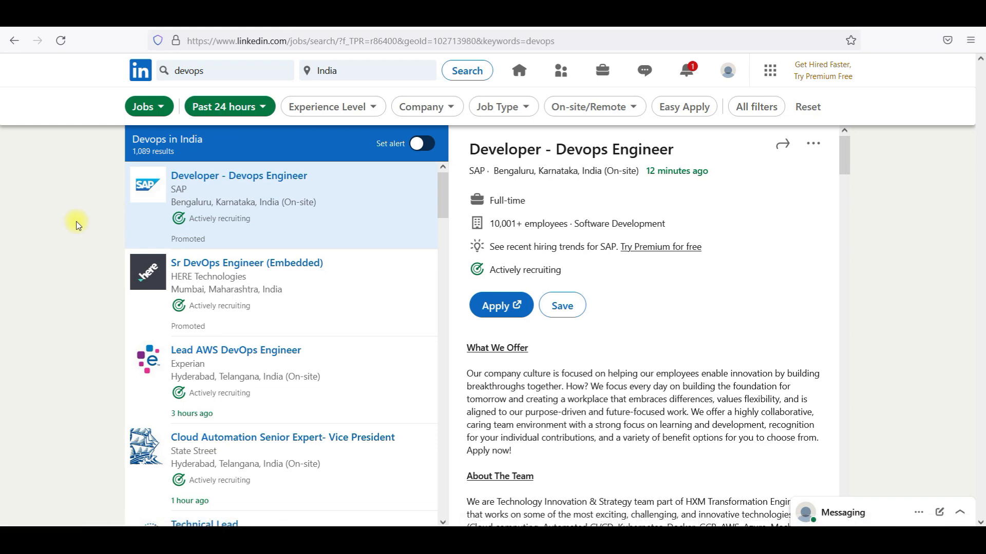
scroll(down, 3)
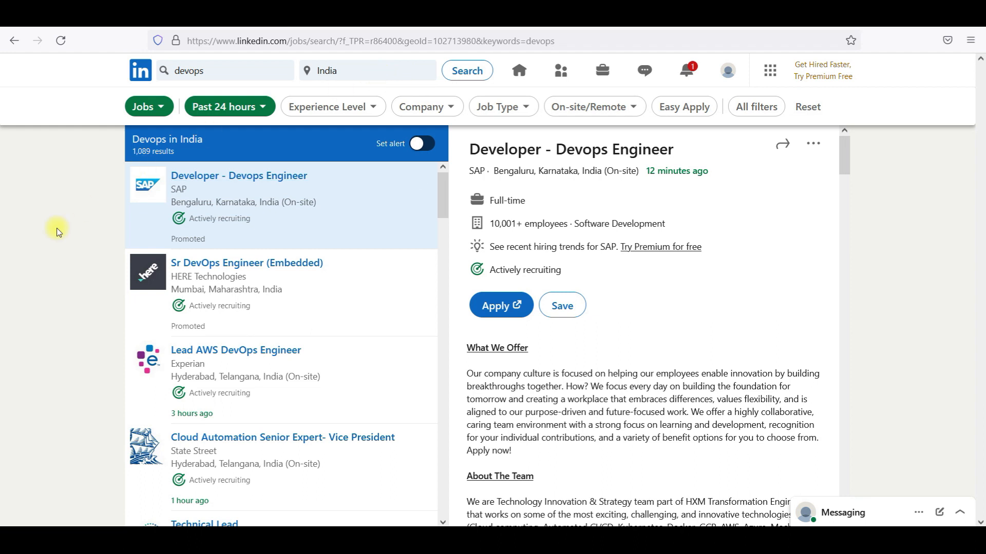
mouse_move(219, 79)
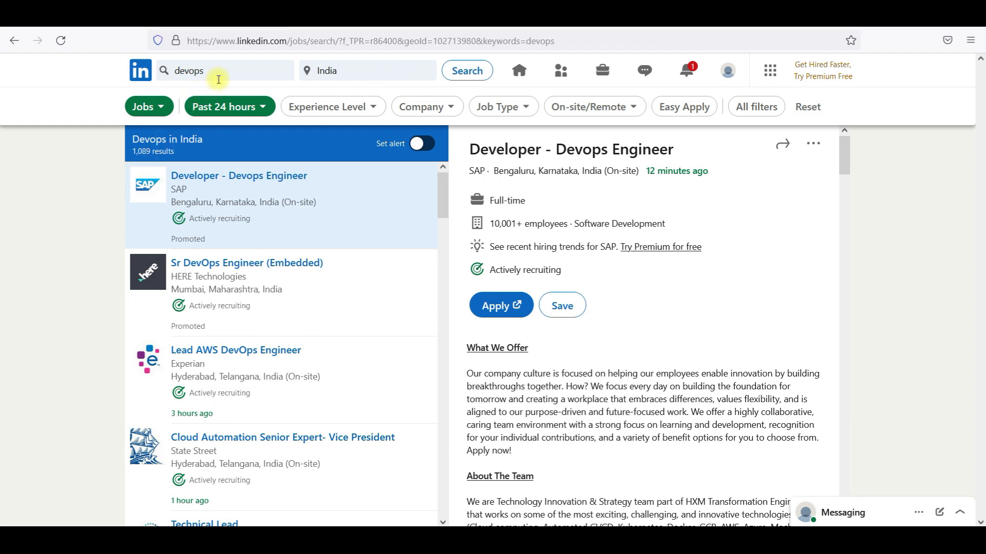
Search for 'cloud' jobs in India from the past 24 hours and scroll through the results
text(cloud)
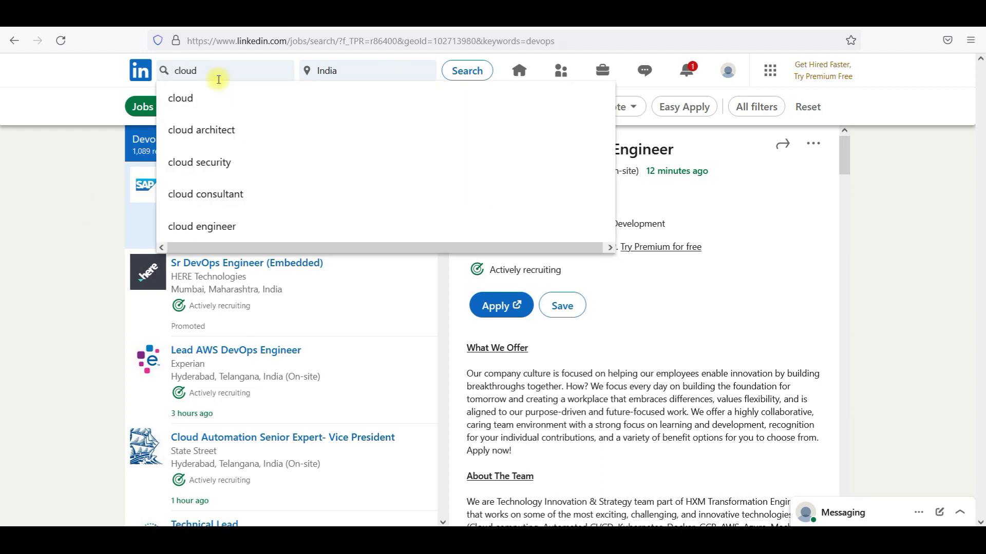
click(467, 70)
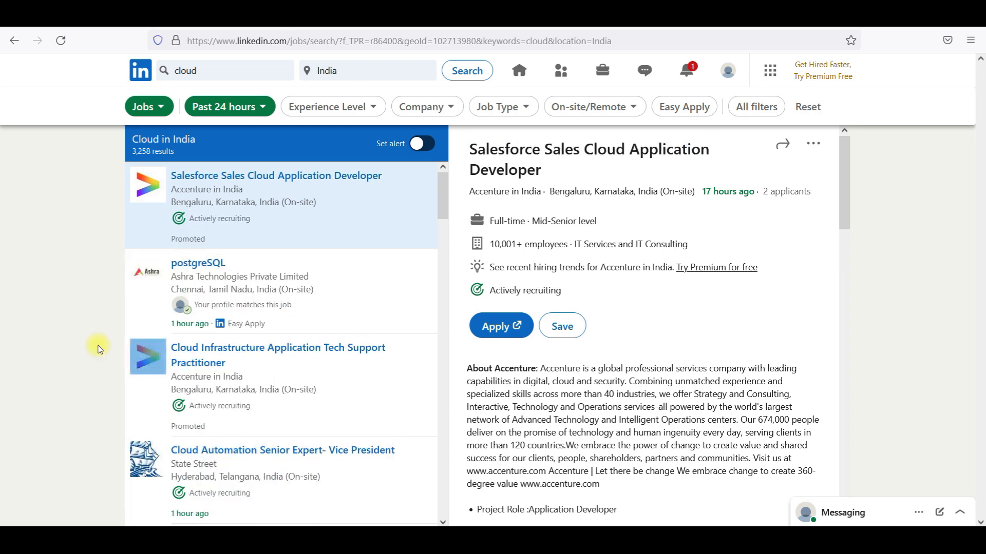
scroll(down, 3)
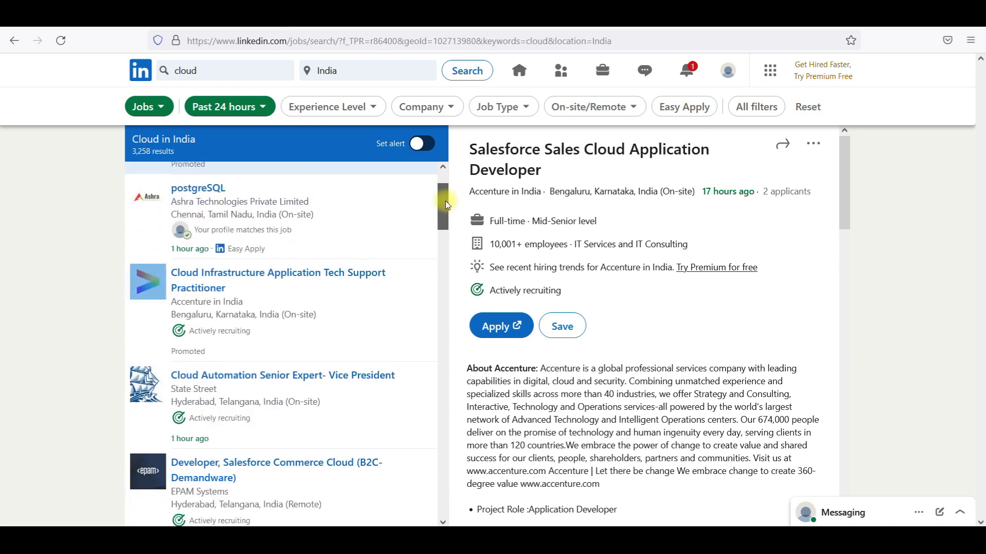
scroll(down, 3)
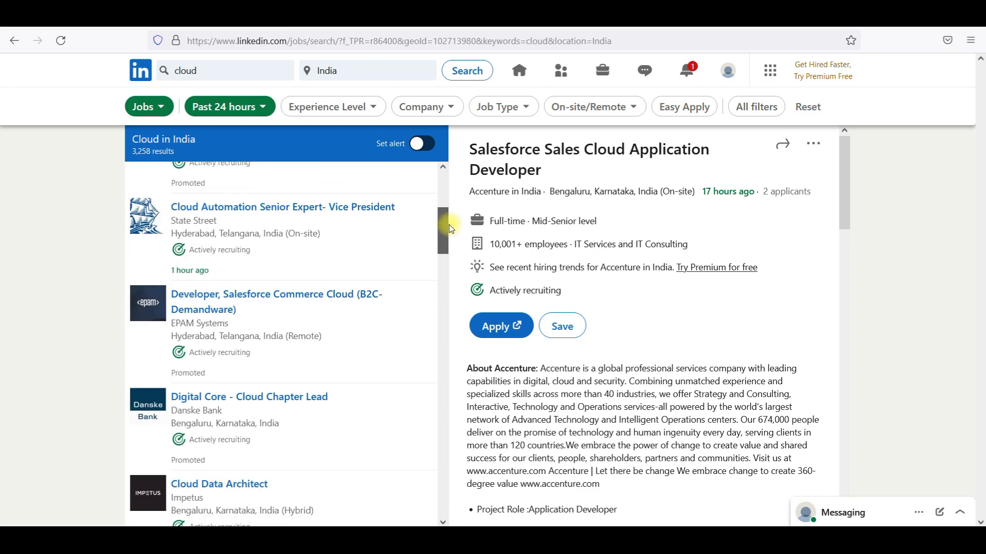
scroll(down, 3)
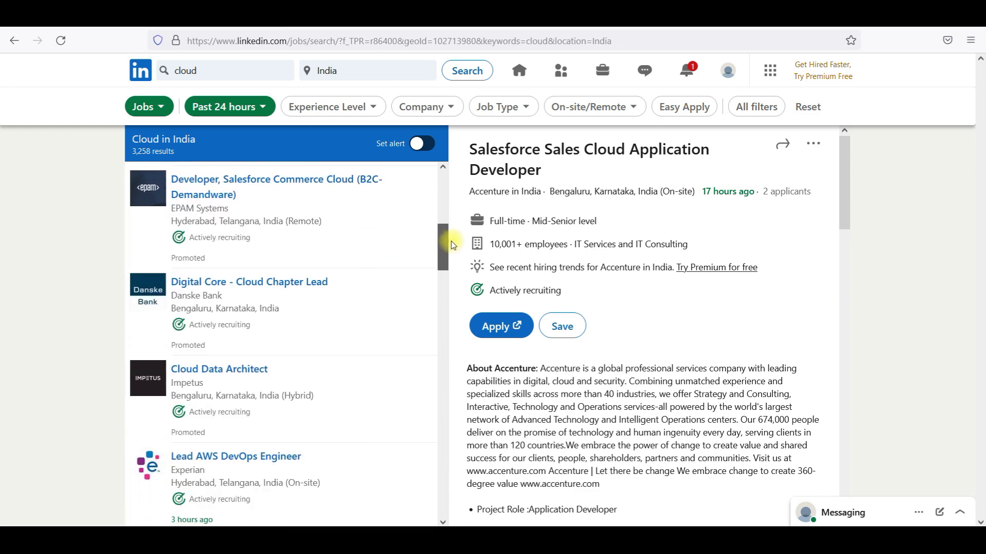
scroll(down, 3)
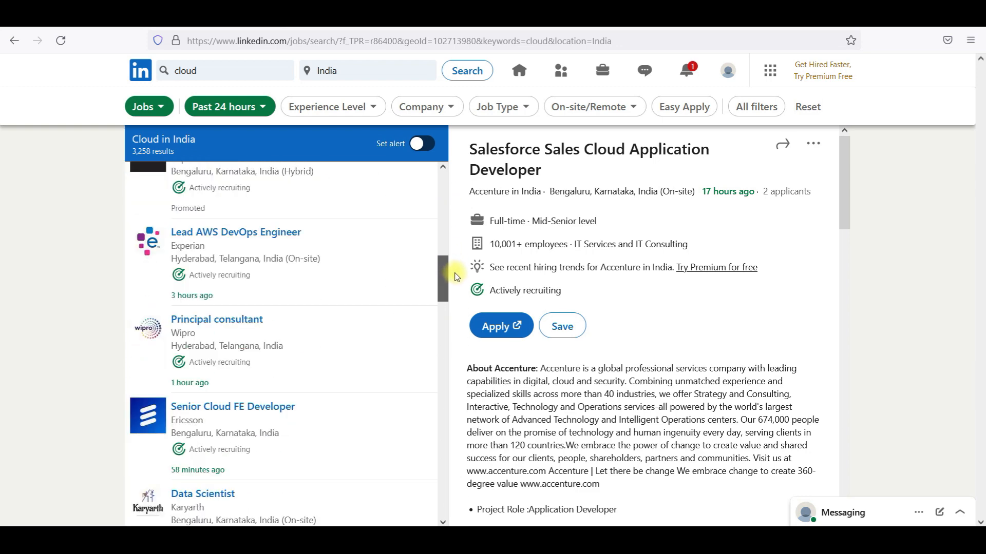
scroll(down, 3)
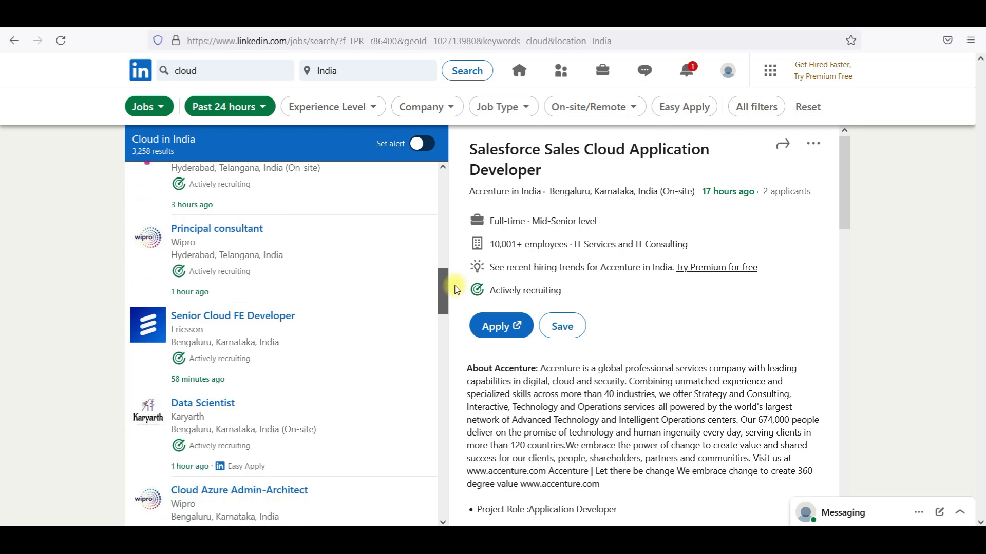
scroll(down, 3)
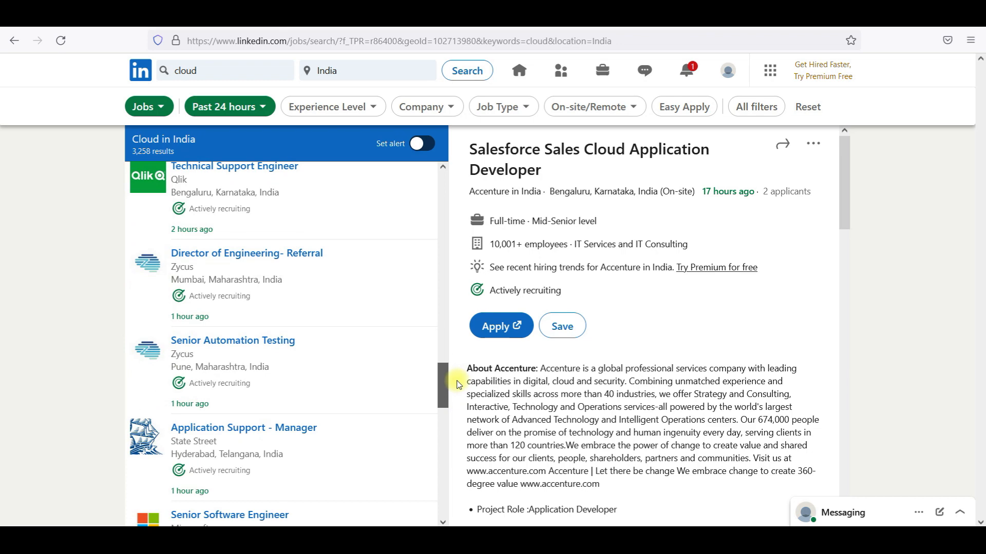
scroll(down, 3)
text(azure )
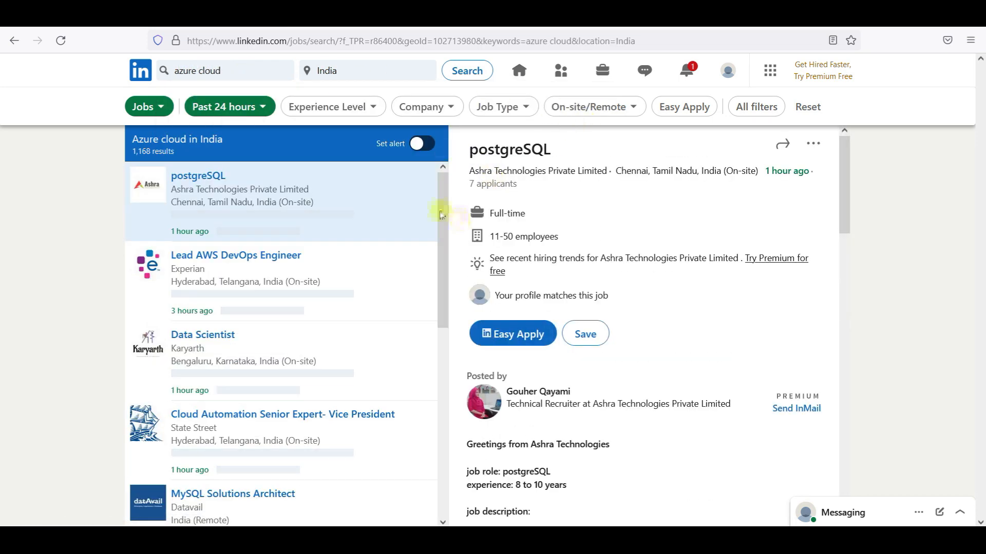
Scroll the azure cloud results, then enter 'devops' as the search keyword again
scroll(down, 3)
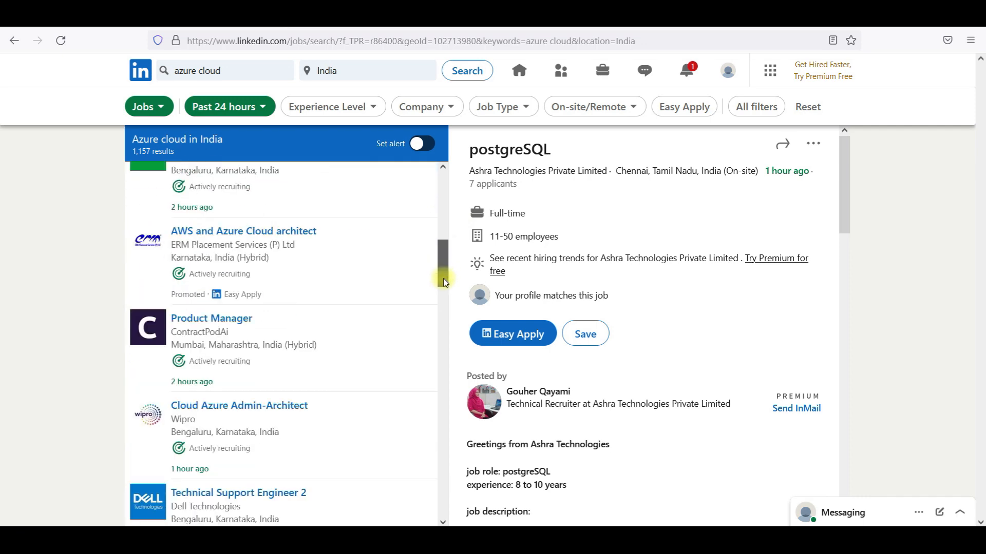
scroll(down, 3)
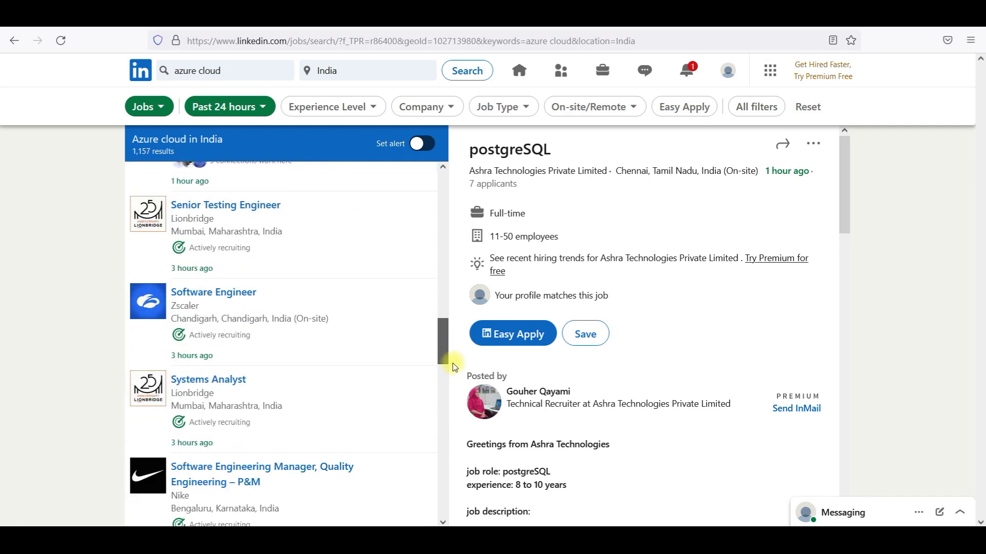
scroll(down, 3)
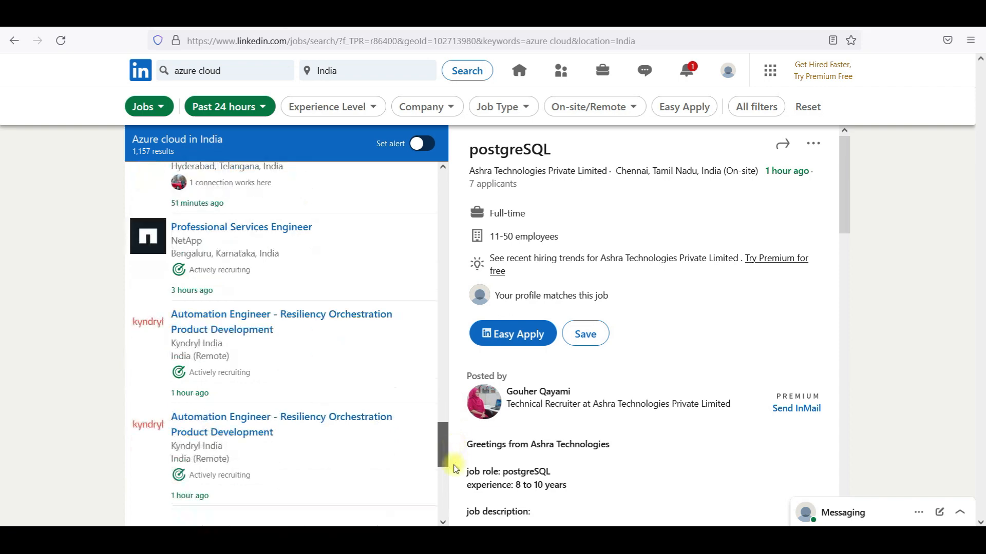
scroll(down, 3)
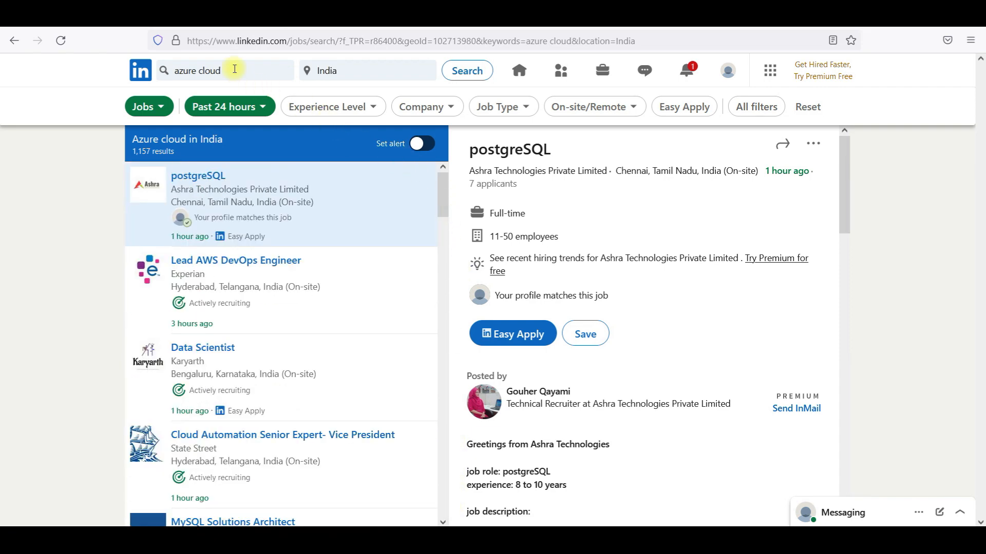
text(devops)
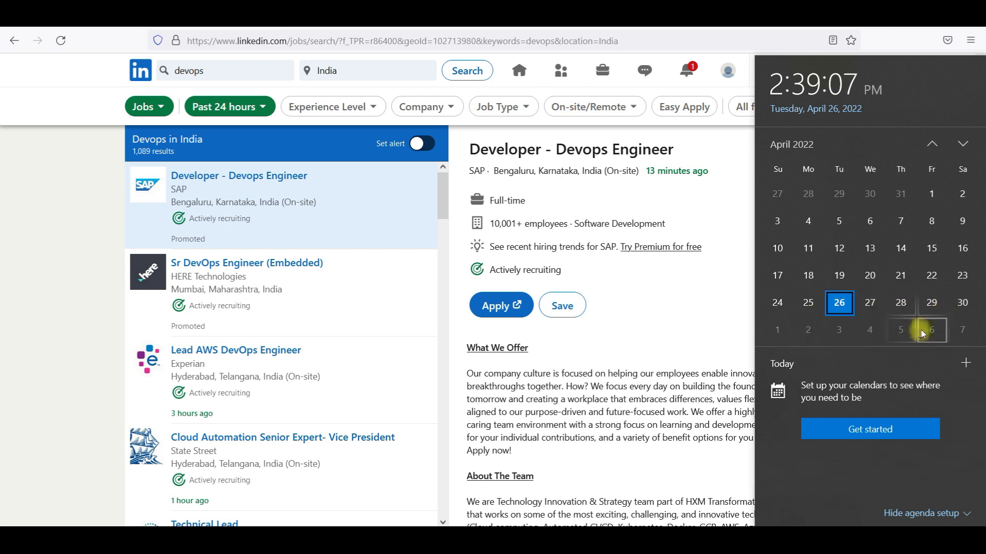
mouse_move(855, 335)
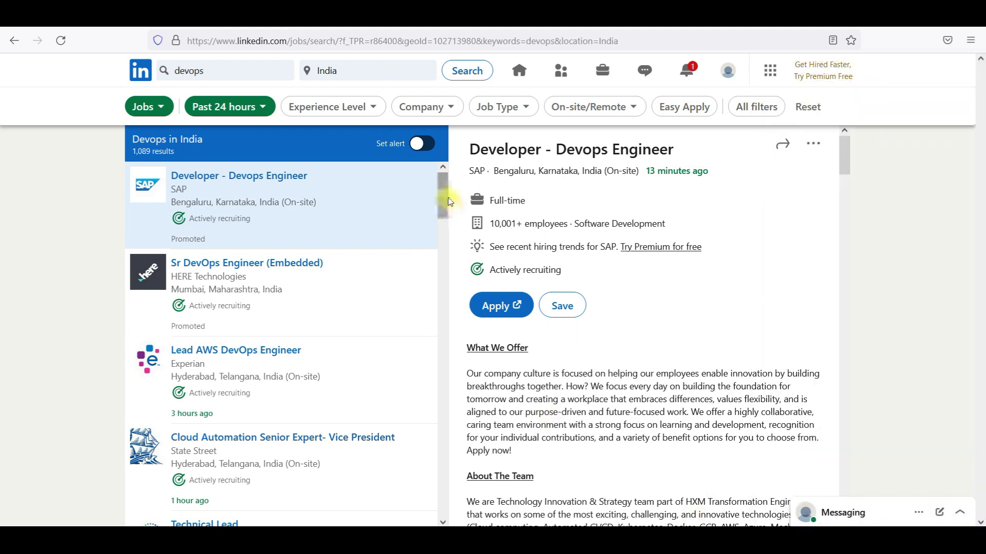
Scroll the past-24-hours DevOps in India results list
scroll(down, 3)
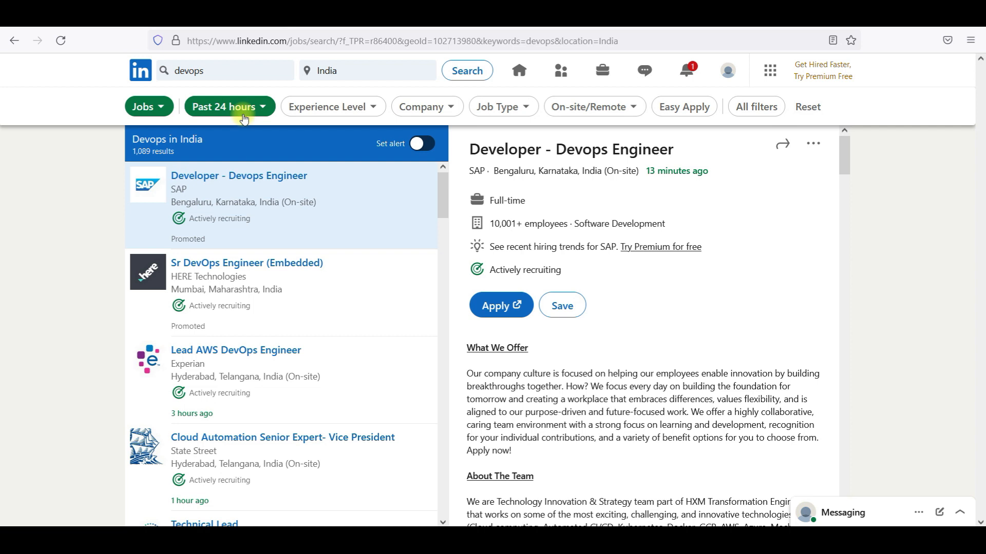
mouse_move(114, 208)
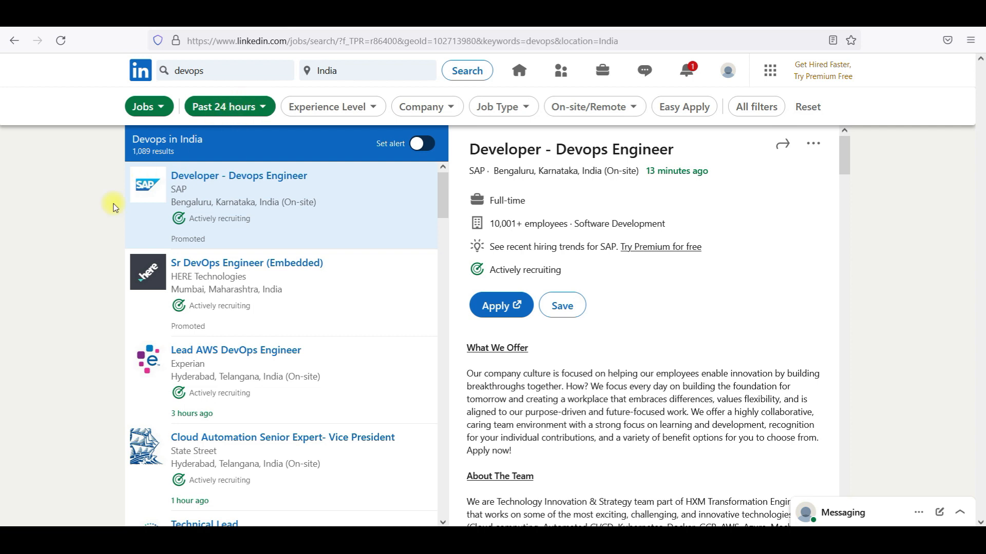
mouse_move(415, 201)
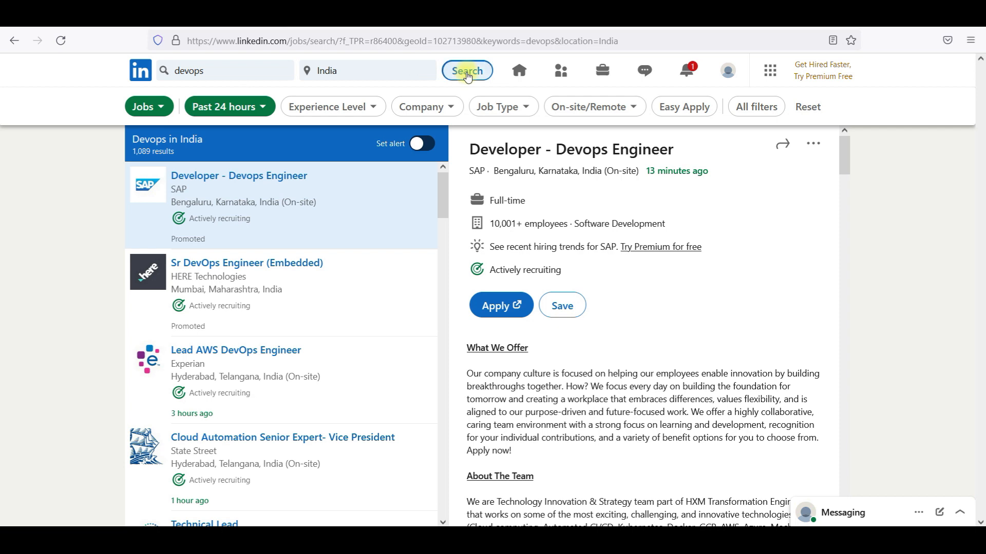
mouse_move(439, 195)
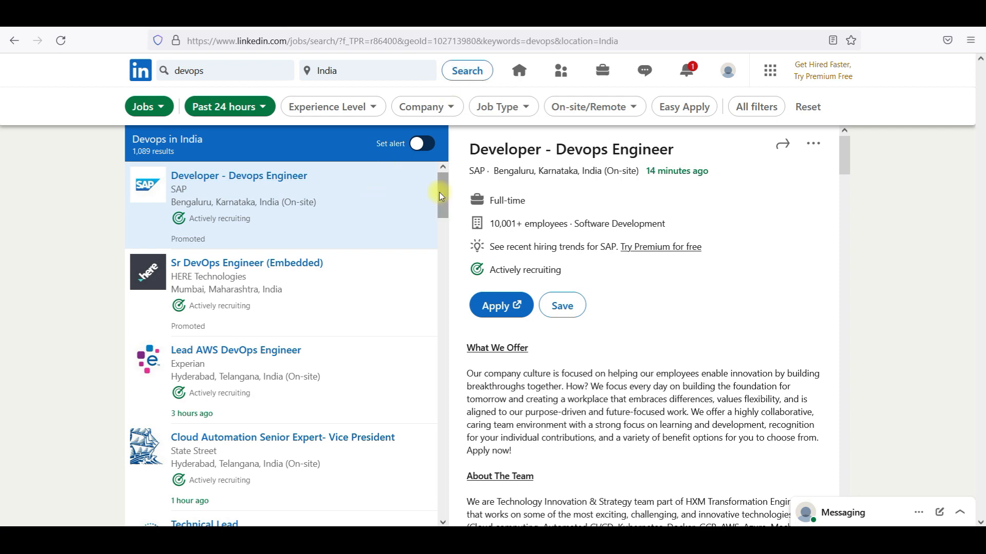
View Wipro's Technical Lead listing in the results
scroll(down, 3)
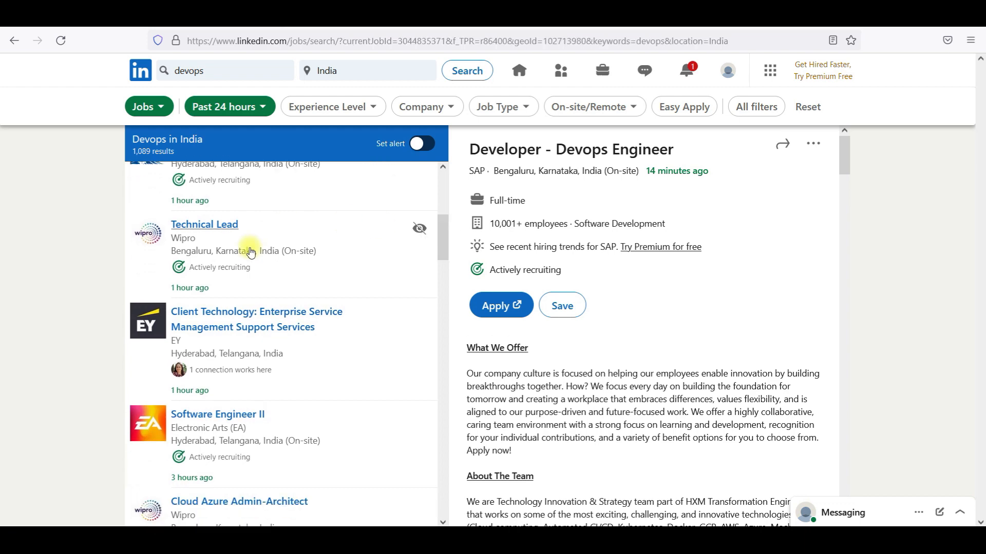
click(204, 224)
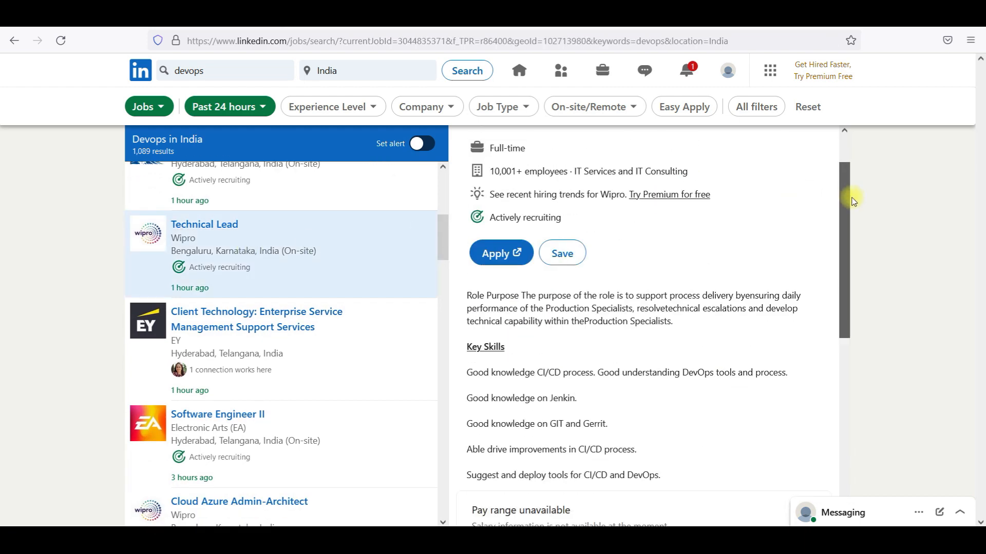
scroll(down, 3)
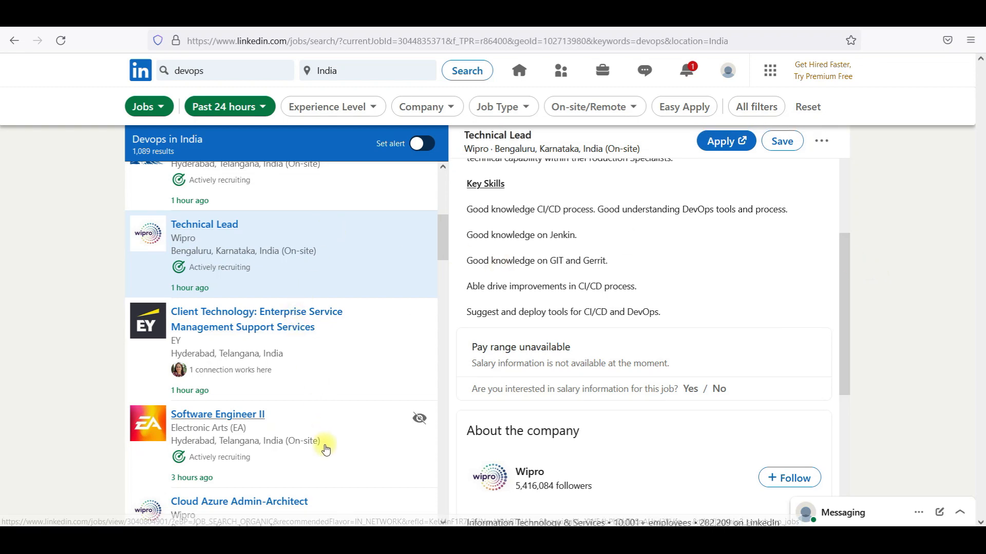
View Electronic Arts' Software Engineer II listing and scroll to its Technical Skills section
click(218, 413)
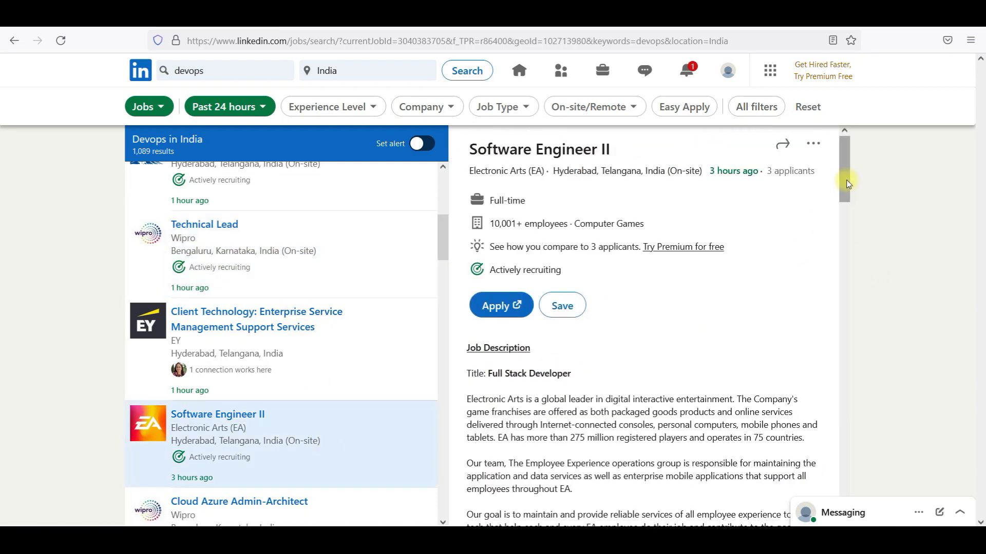
scroll(down, 3)
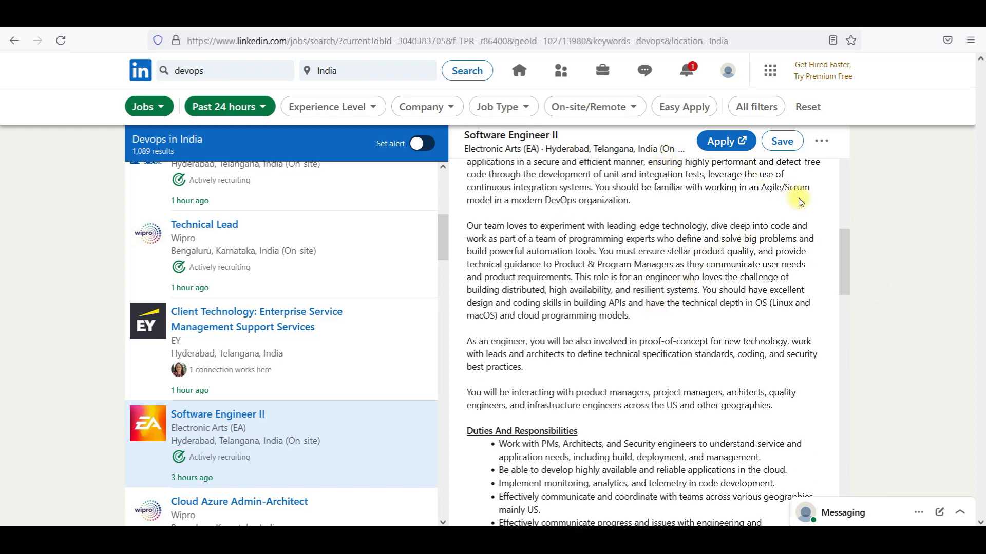
scroll(down, 3)
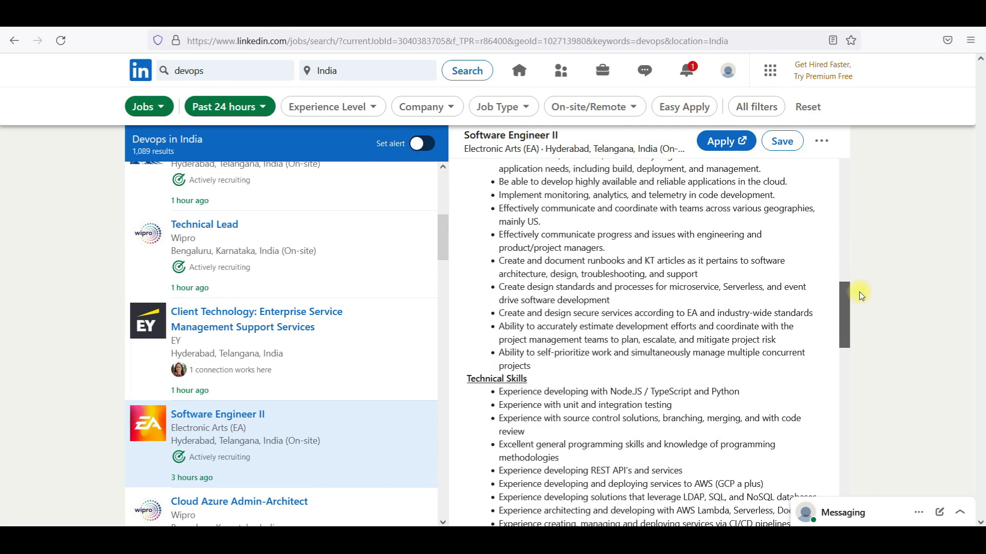
scroll(down, 3)
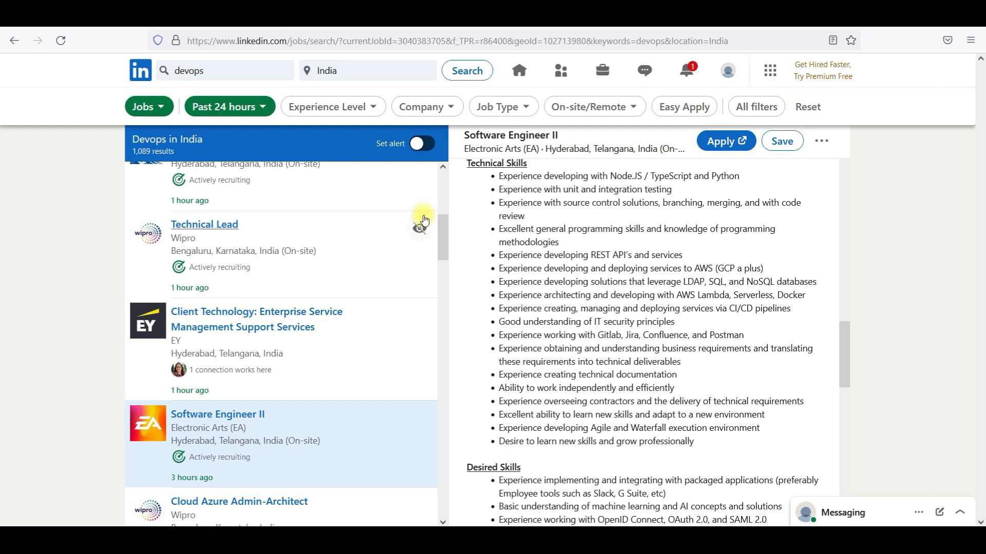
scroll(down, 3)
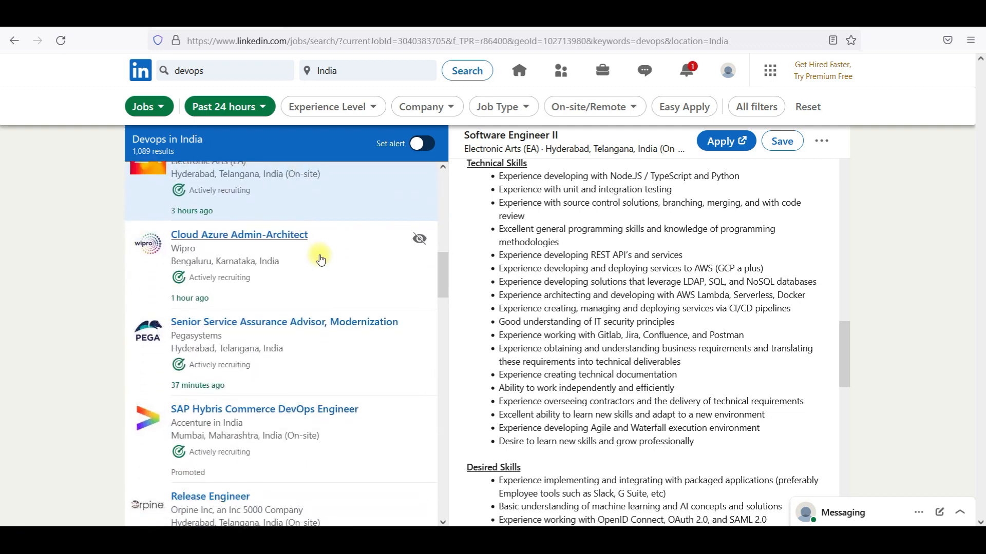
View Wipro's Cloud Azure Admin-Architect listing and read its 10-year experience requirement and role description
click(239, 235)
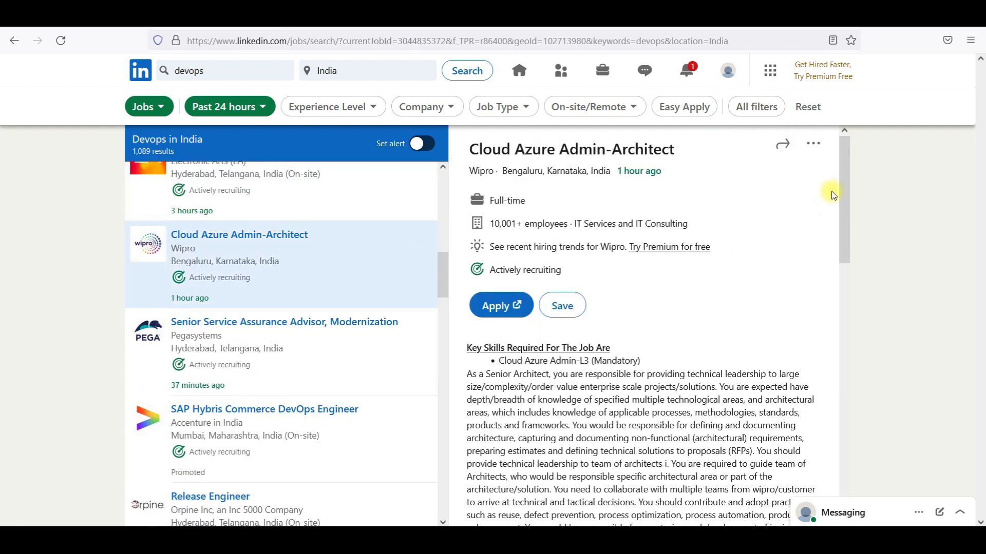
scroll(down, 3)
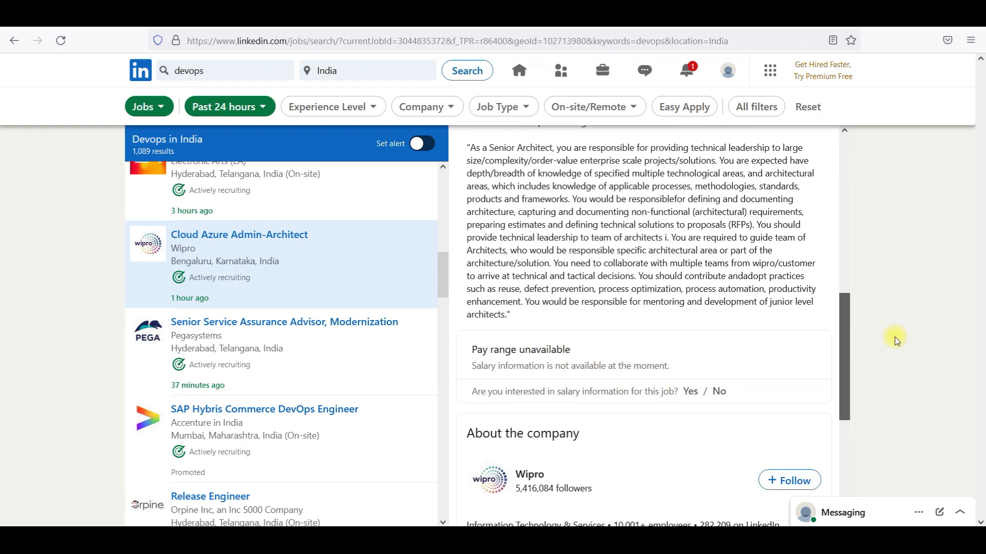
scroll(down, 3)
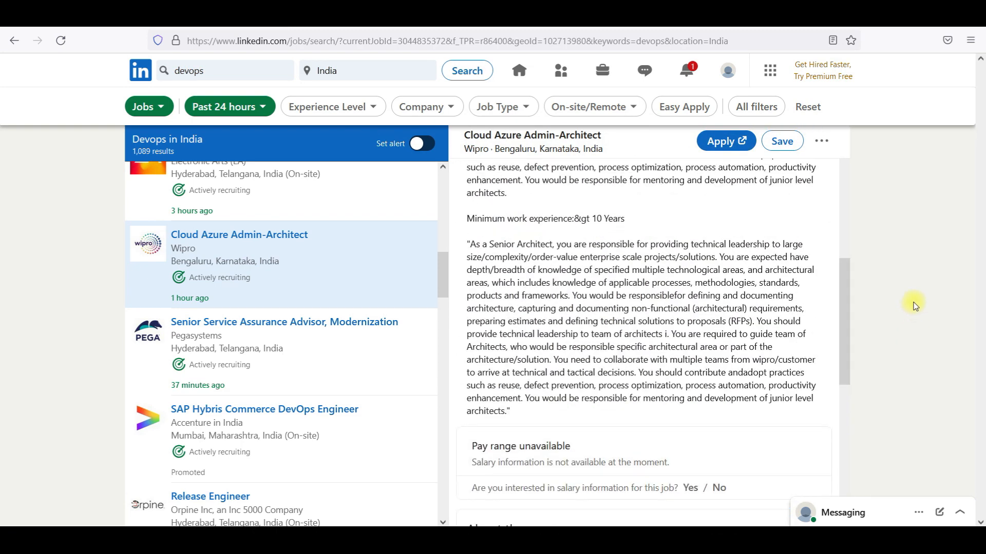
mouse_move(417, 326)
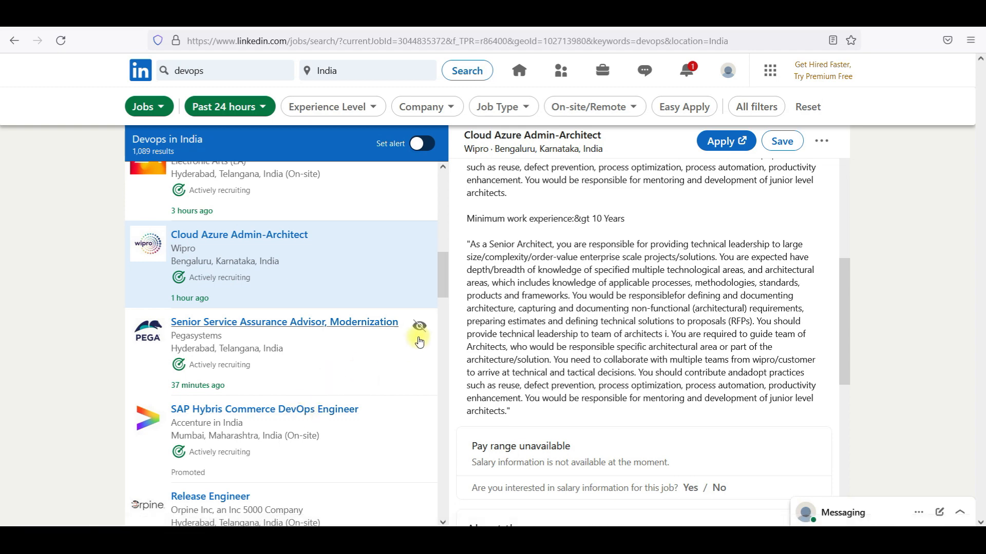
scroll(down, 3)
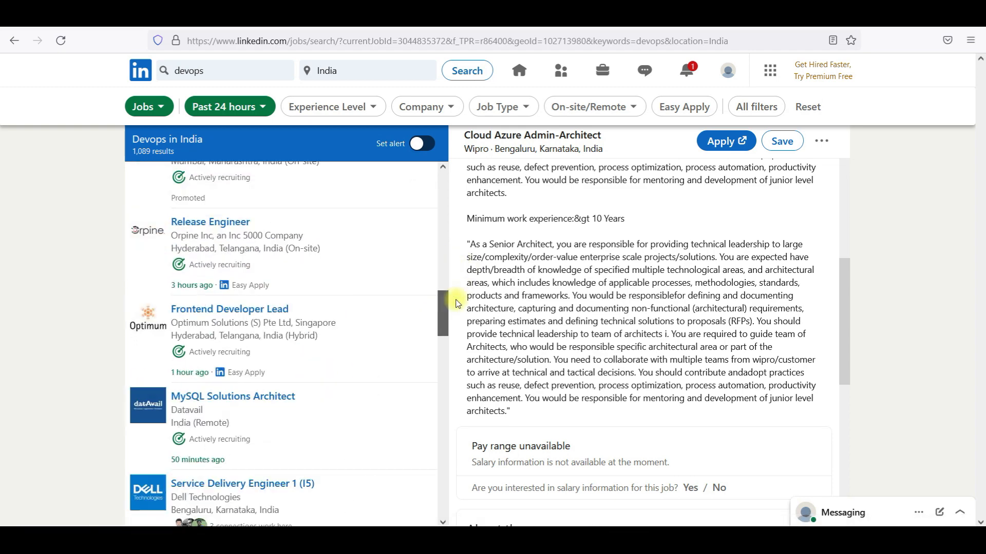
mouse_move(308, 292)
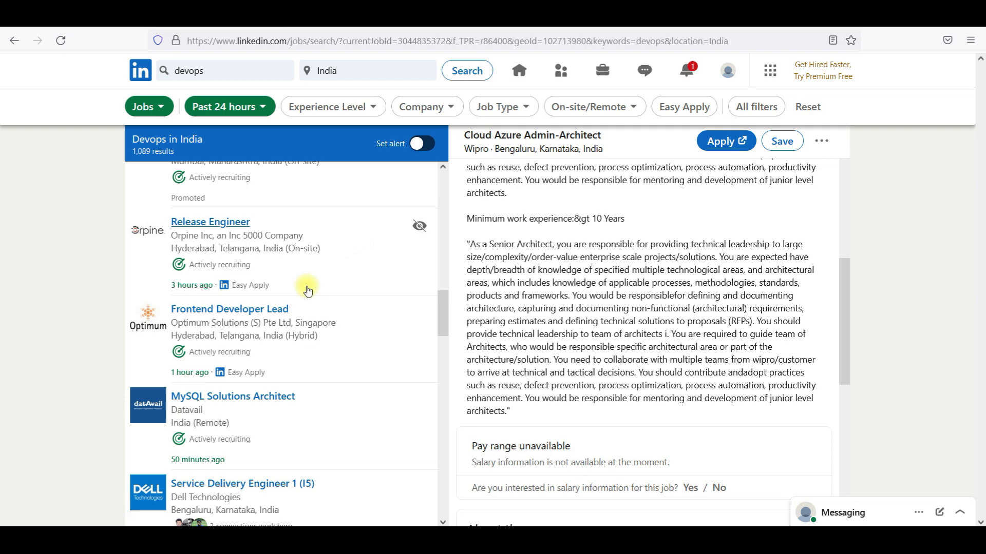
scroll(down, 3)
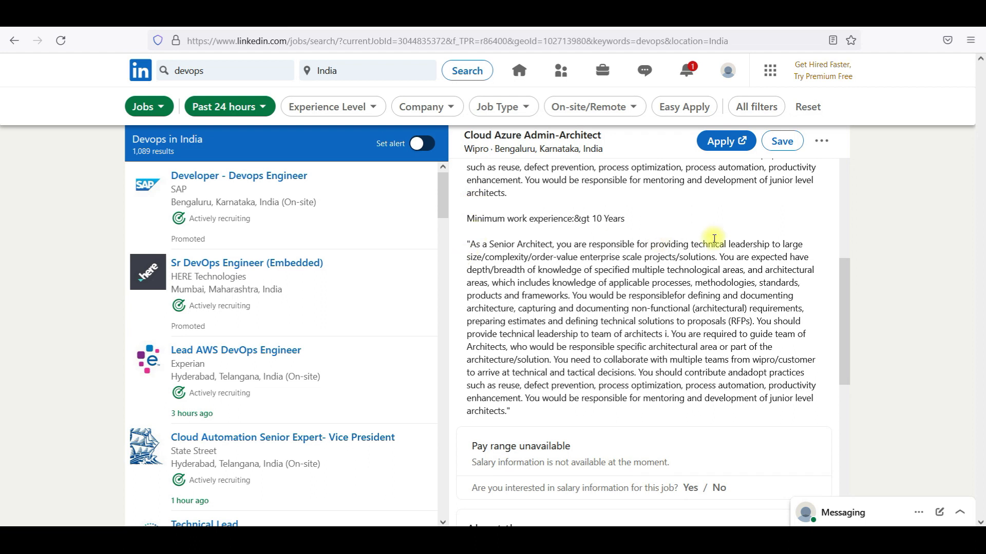
mouse_move(891, 255)
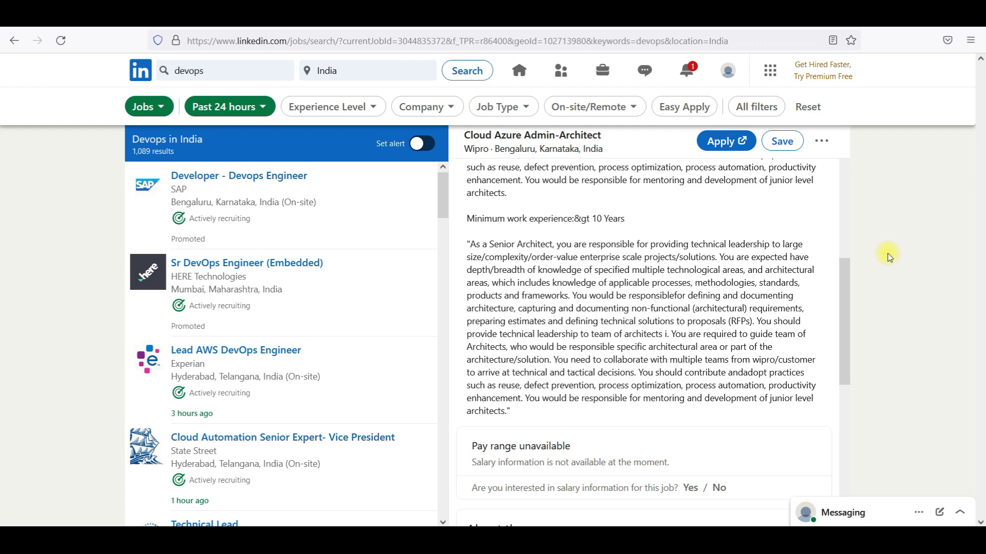
mouse_move(443, 199)
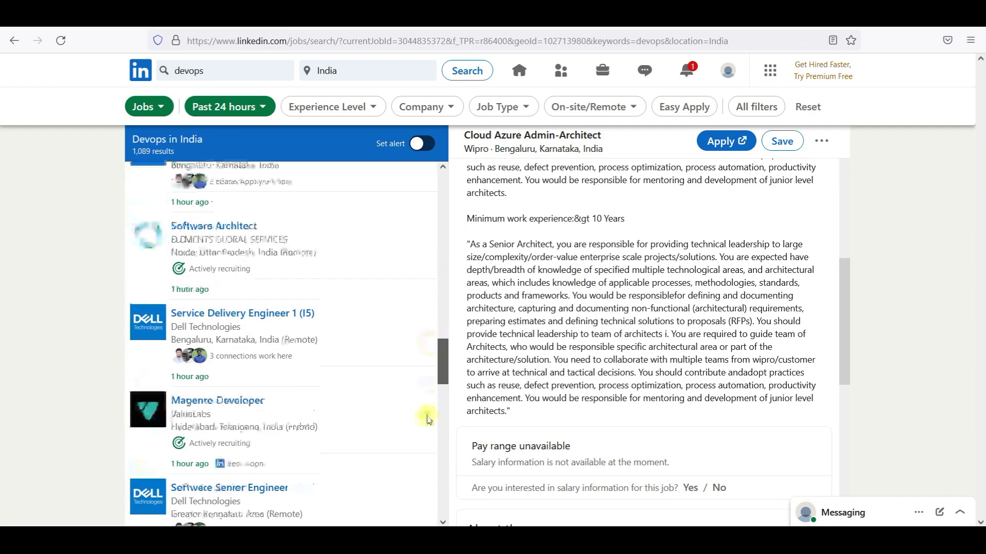
scroll(down, 3)
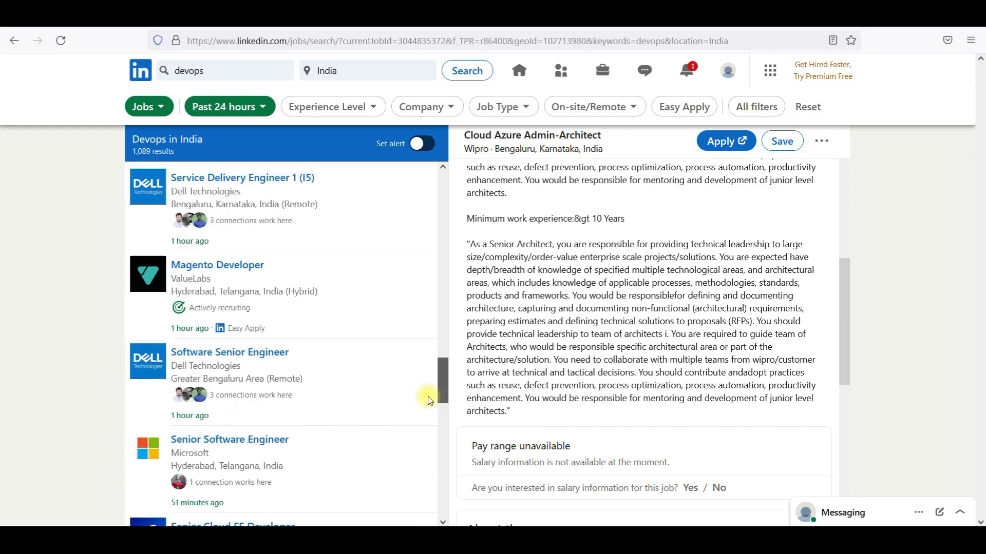
scroll(down, 3)
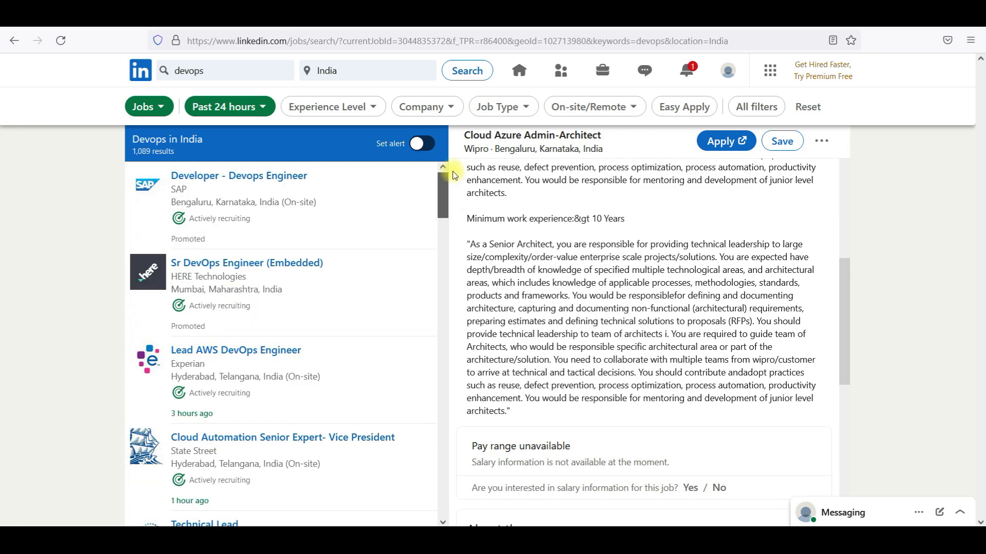
scroll(down, 3)
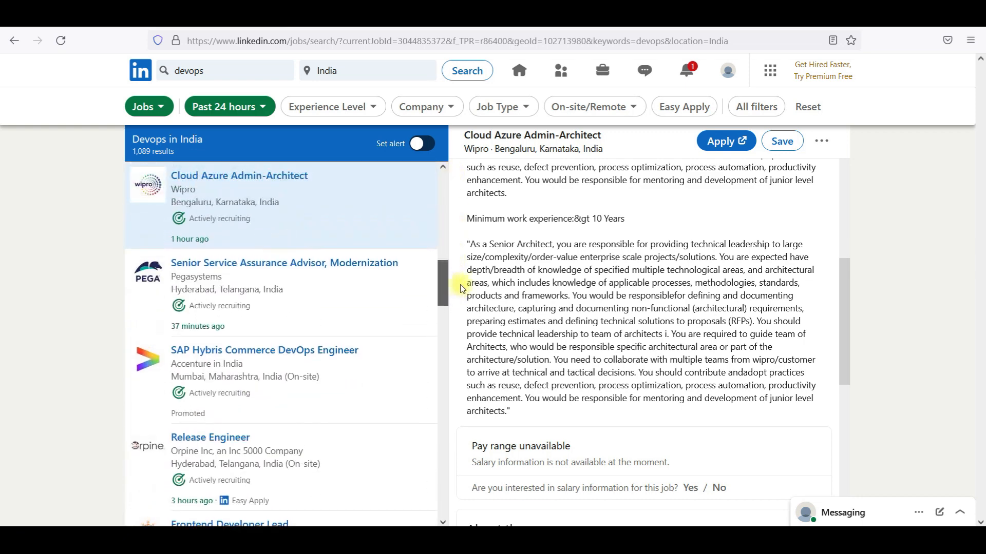
scroll(down, 3)
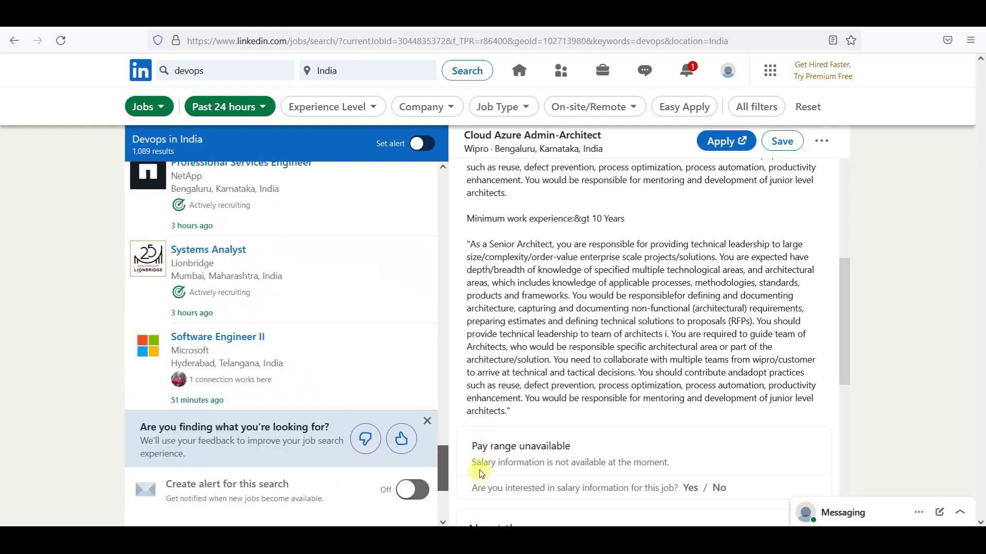
scroll(down, 3)
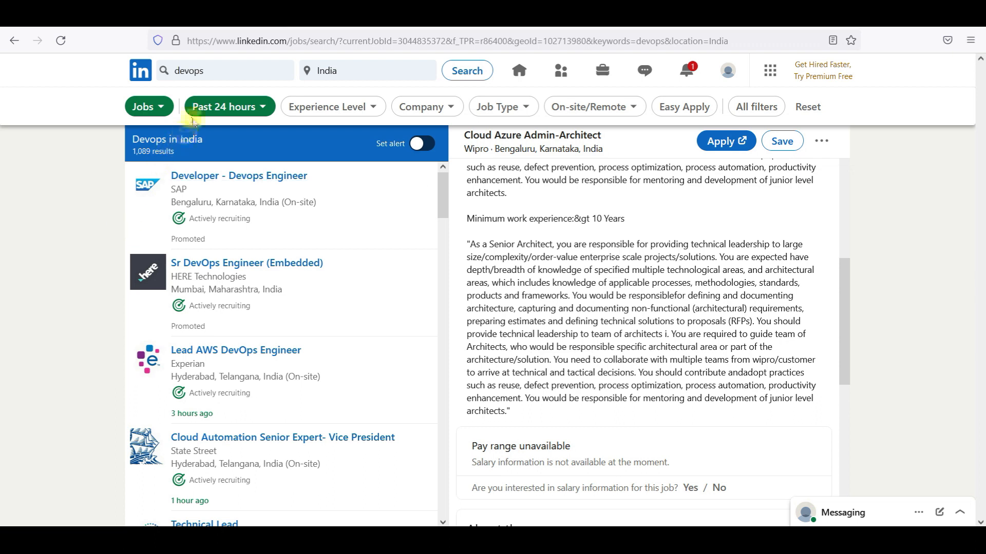
mouse_move(87, 249)
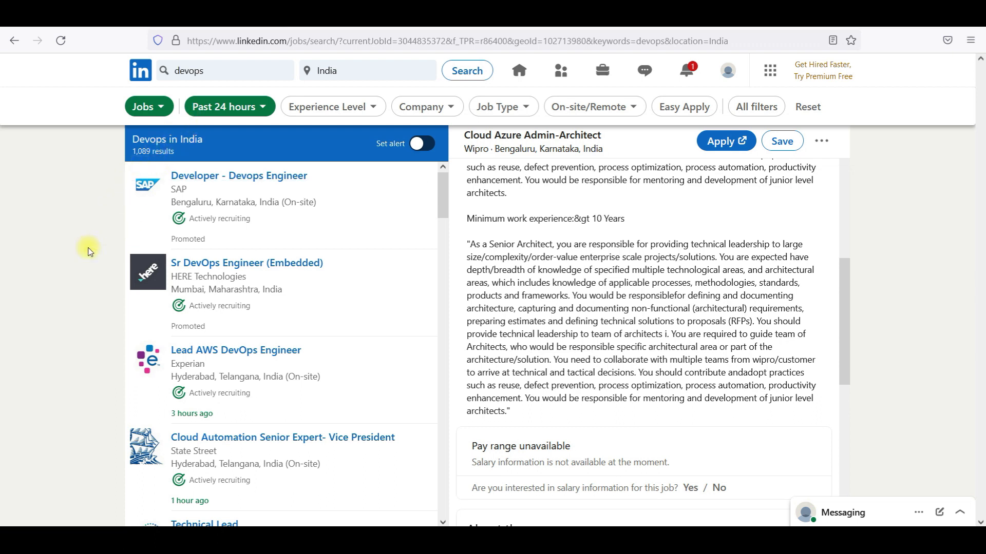